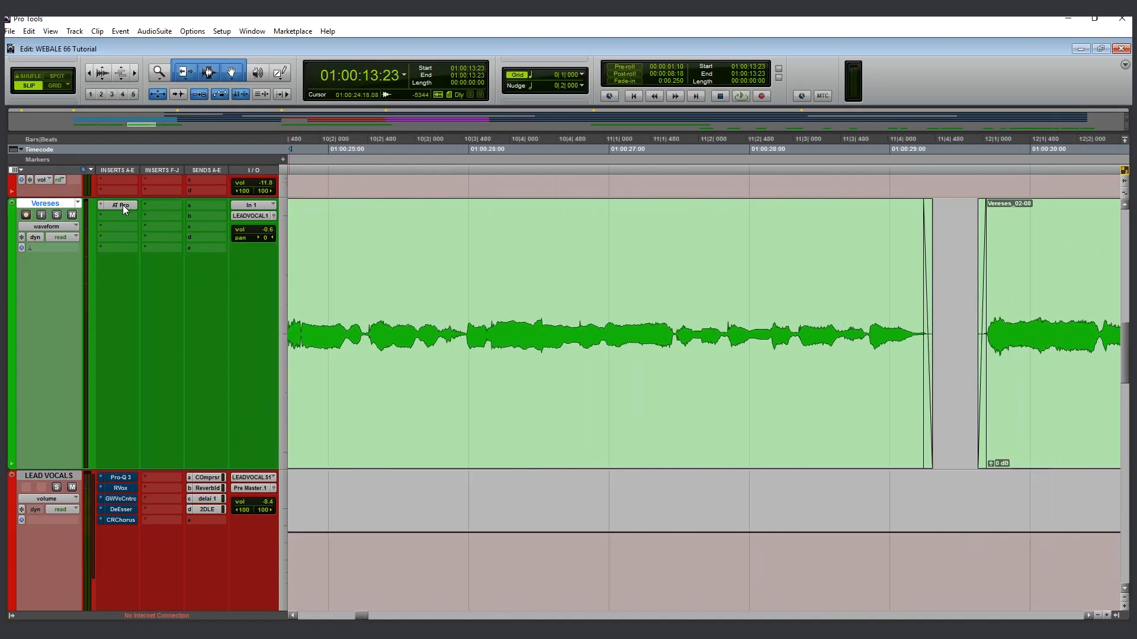
Step: Split the Vereses vocal take into separate phrase clips and remove the silent gaps
left_click(122, 205)
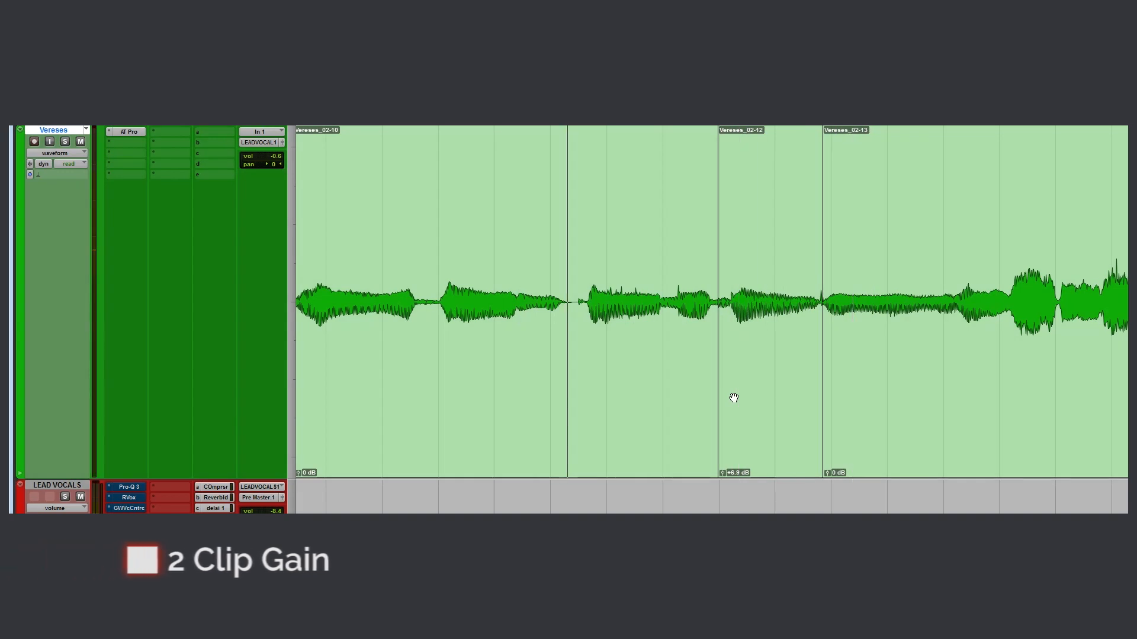
Step: Raise the clip gain on Vereses_02-12 and Vereses_02-15 to balance the vocal level
left_click(723, 472)
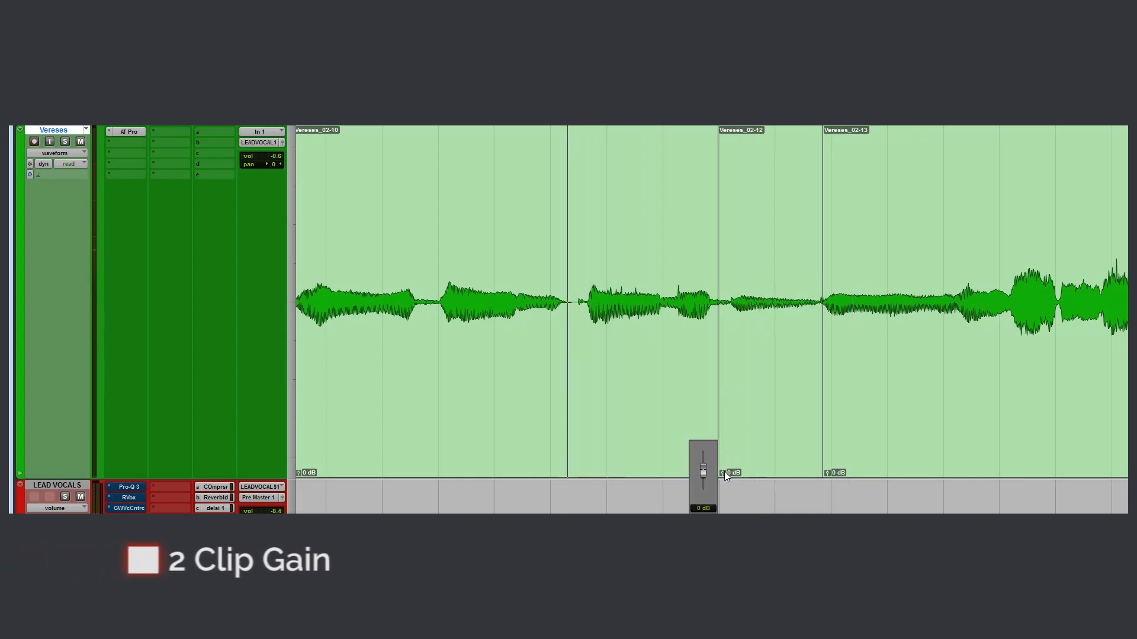
left_click_drag(701, 472, 702, 442)
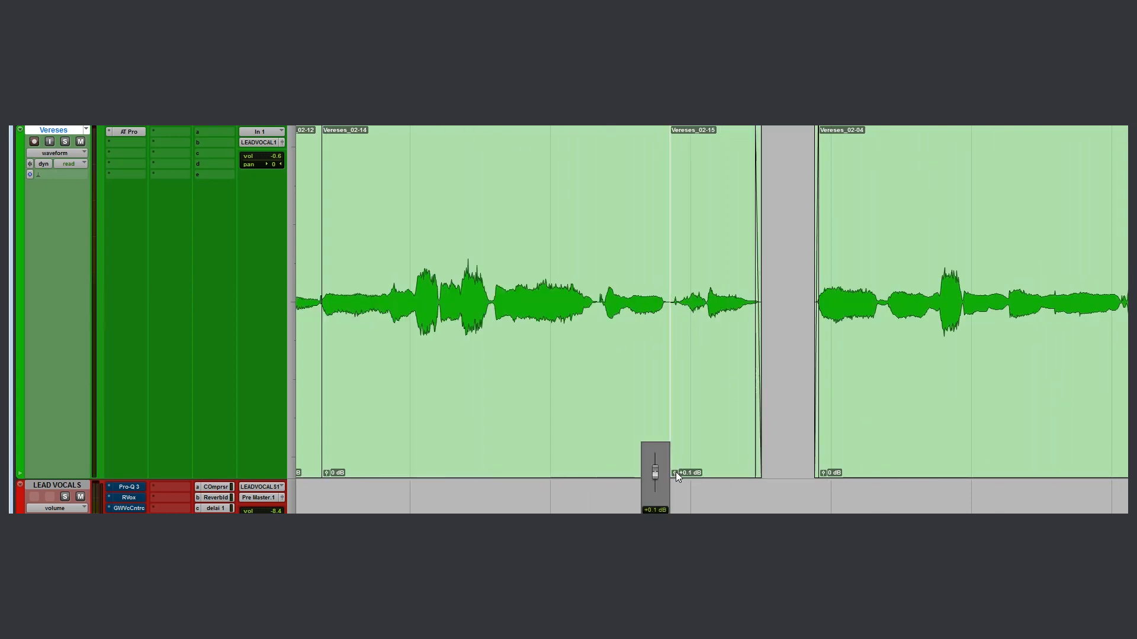
left_click_drag(653, 471, 653, 435)
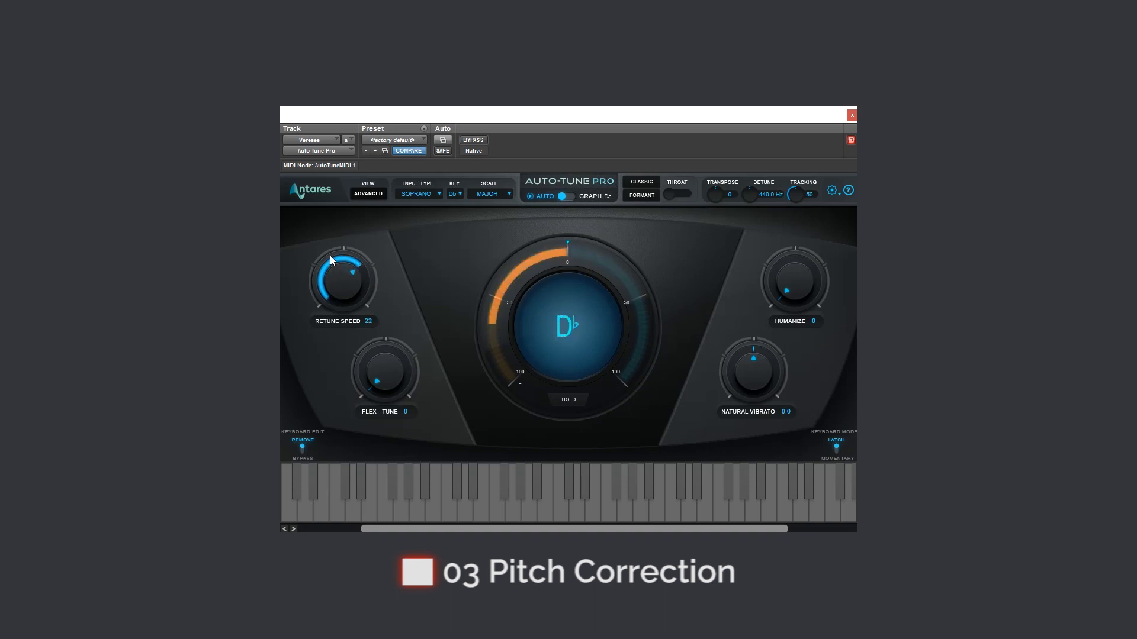
Step: Set Auto-Tune Pro's Retune Speed to 11 with Humanize at 5 on the vocal
left_click_drag(343, 279, 342, 290)
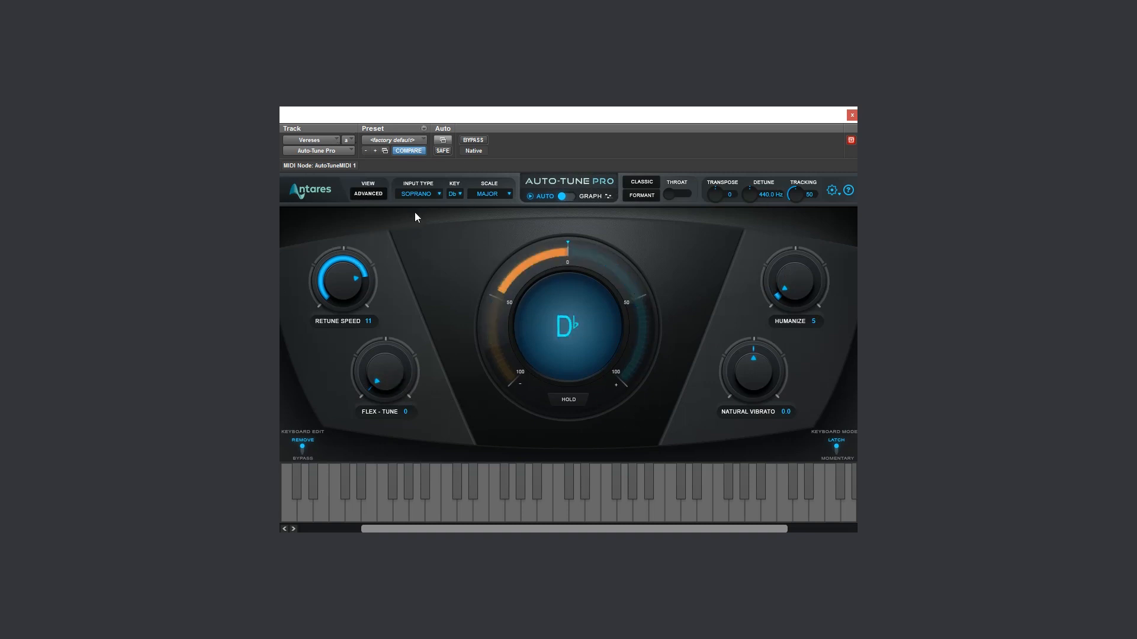
left_click(473, 140)
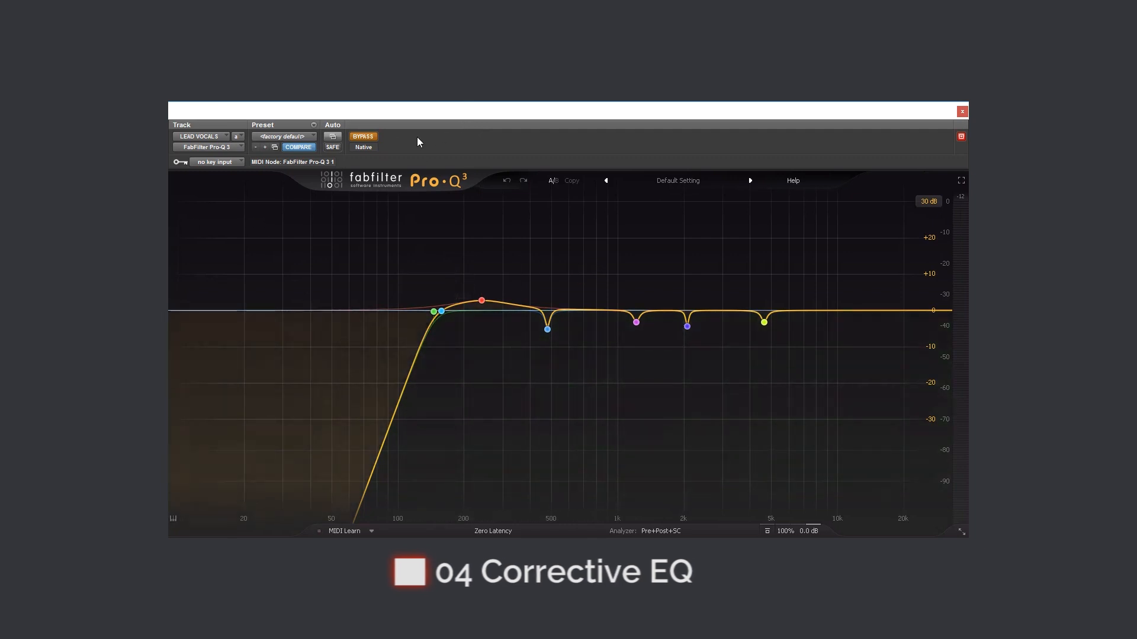
Step: Re-enable Pro-Q 3 and set the Low Cut near 136 Hz, checking the 4.6 kHz notch
left_click(363, 136)
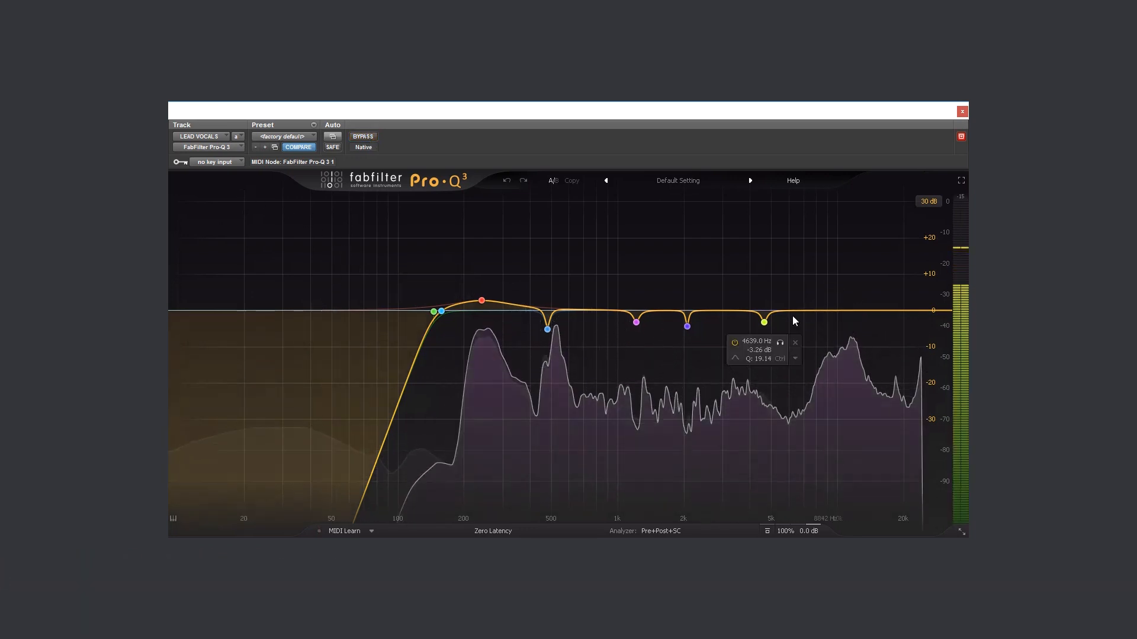
left_click(434, 311)
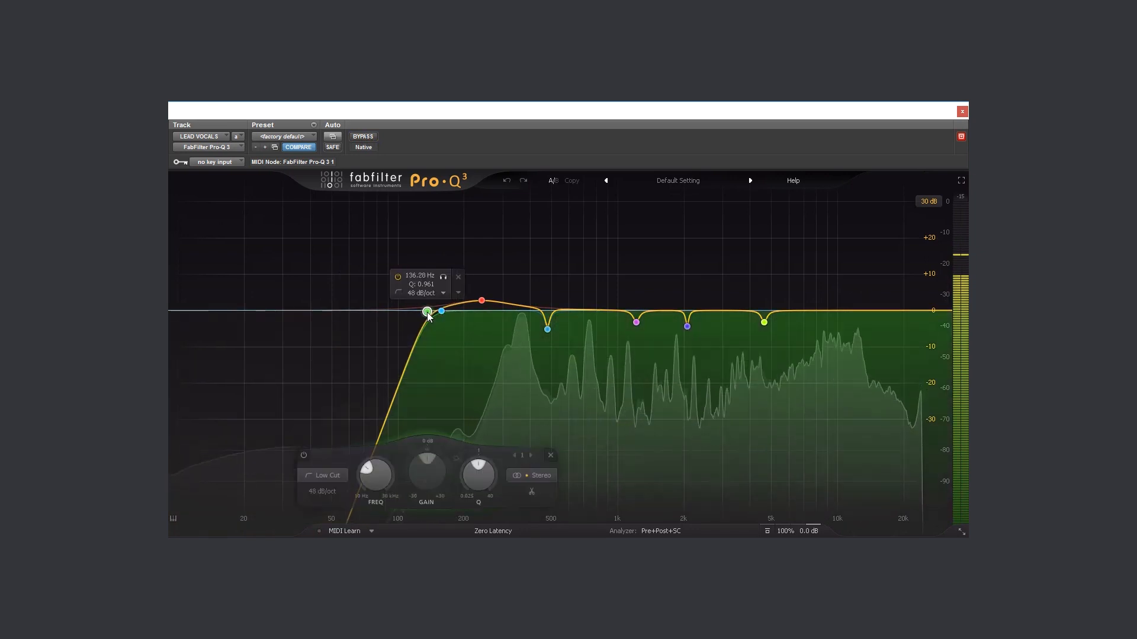
left_click_drag(427, 313, 433, 319)
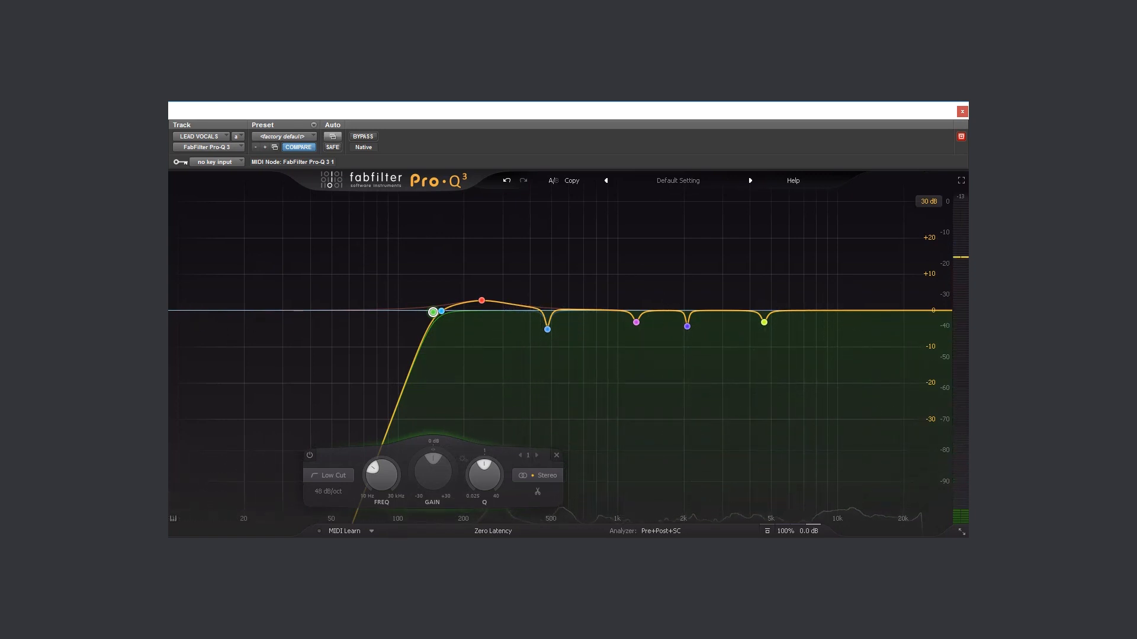
left_click(480, 300)
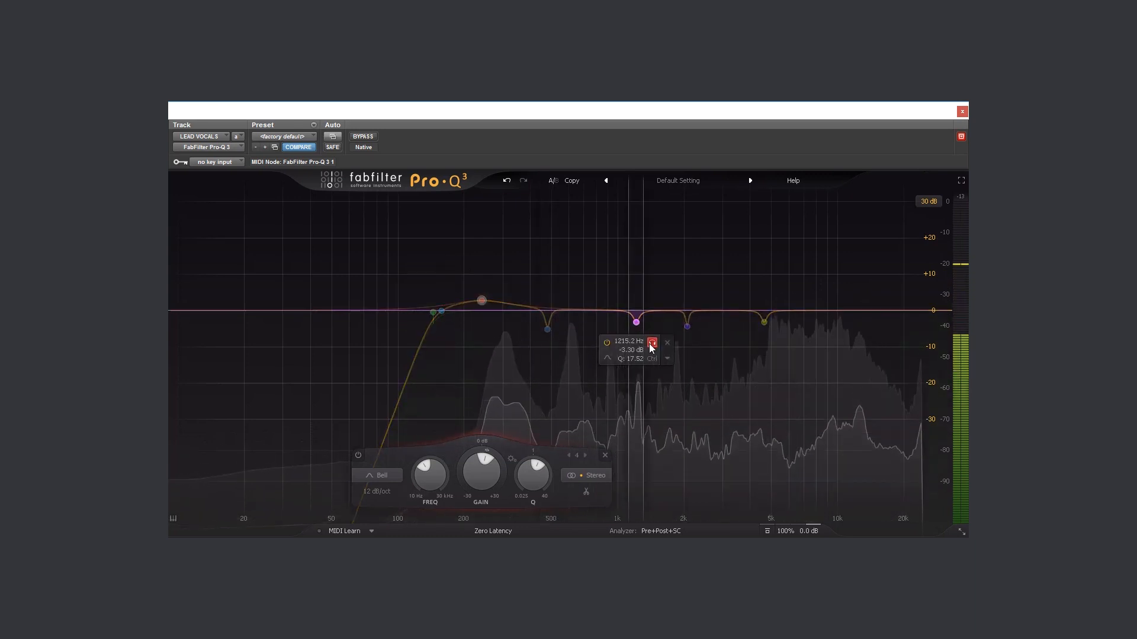
Step: Tweak the 1.2 kHz notch and the small 240 Hz boost, then A/B the EQ via bypass
left_click_drag(634, 322, 685, 326)
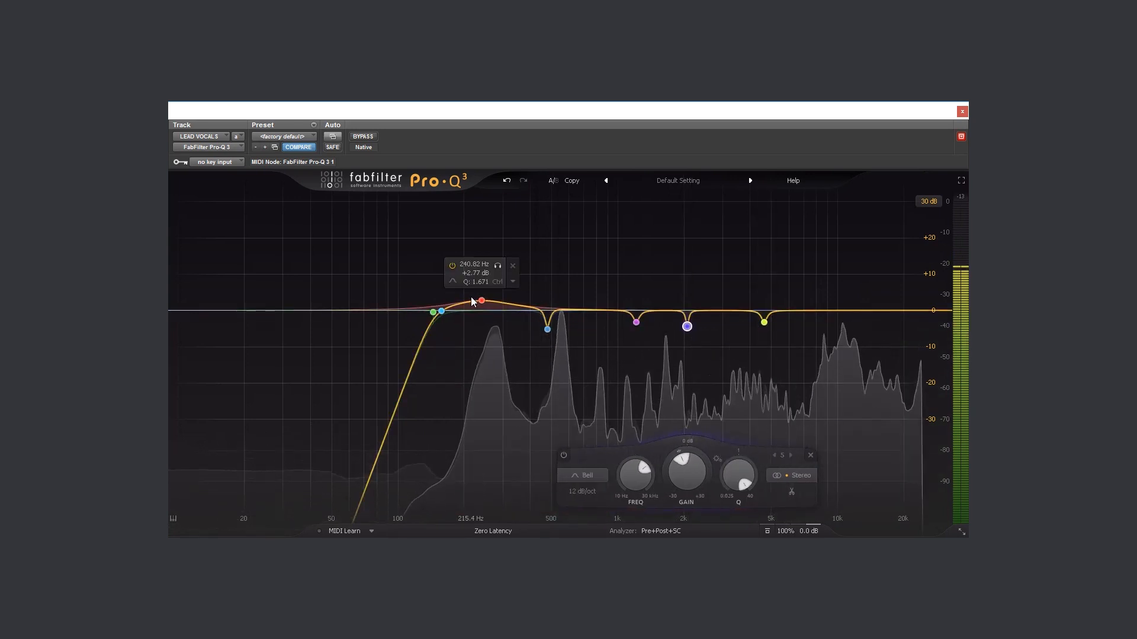
left_click_drag(440, 311, 434, 323)
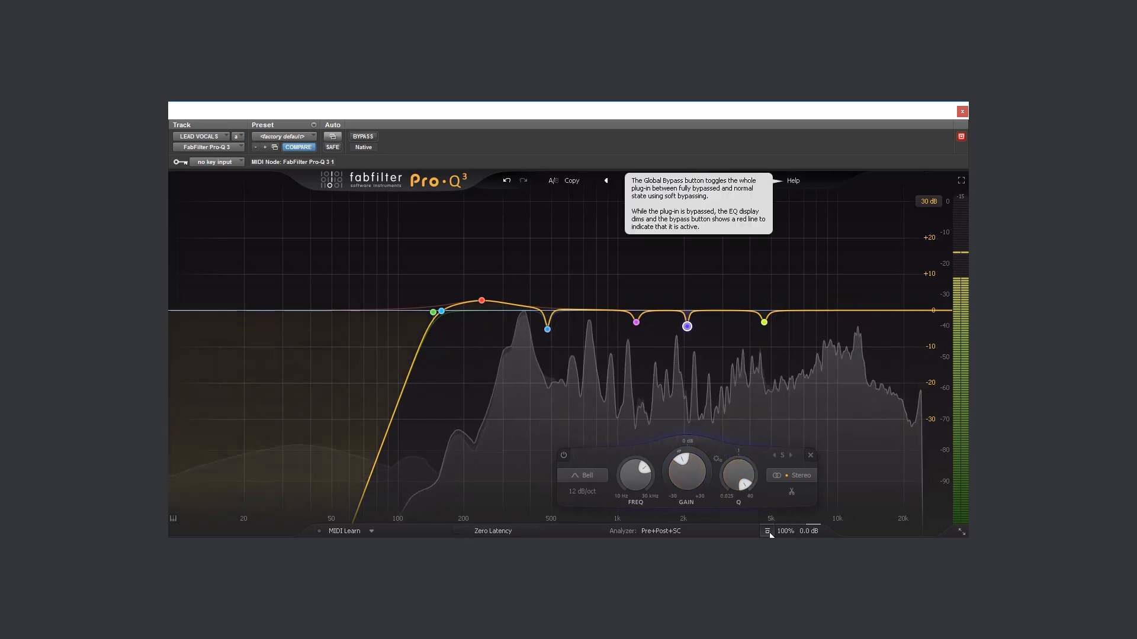
left_click(363, 136)
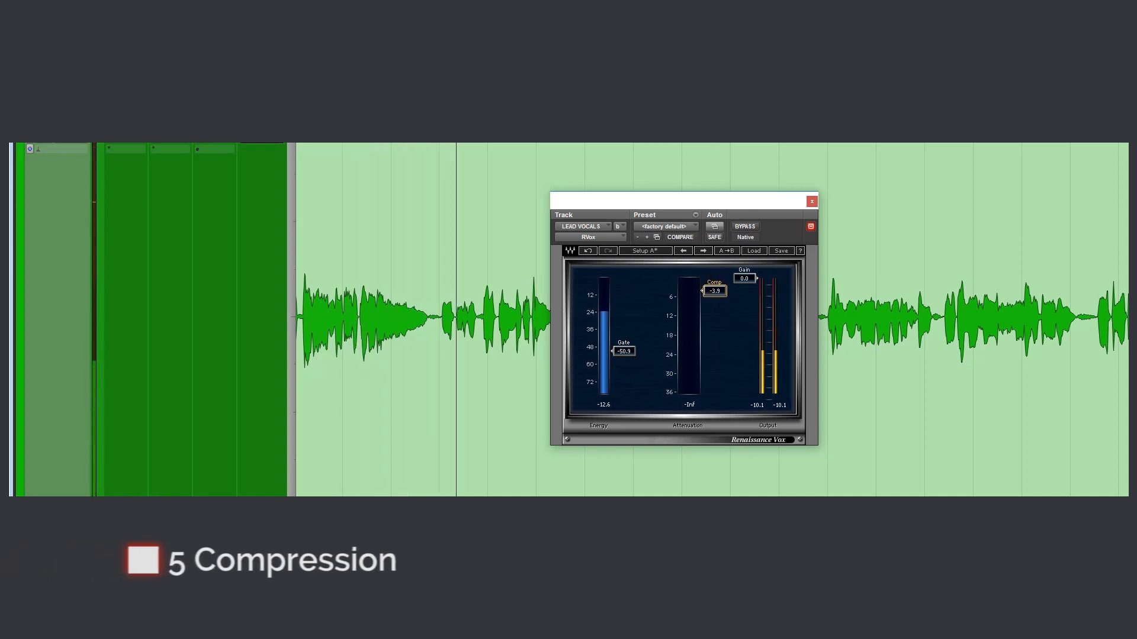
Step: Lower the Renaissance Vox Comp setting from -3.9 to about -5.3 on LEAD VOCALS
left_click_drag(714, 290, 714, 296)
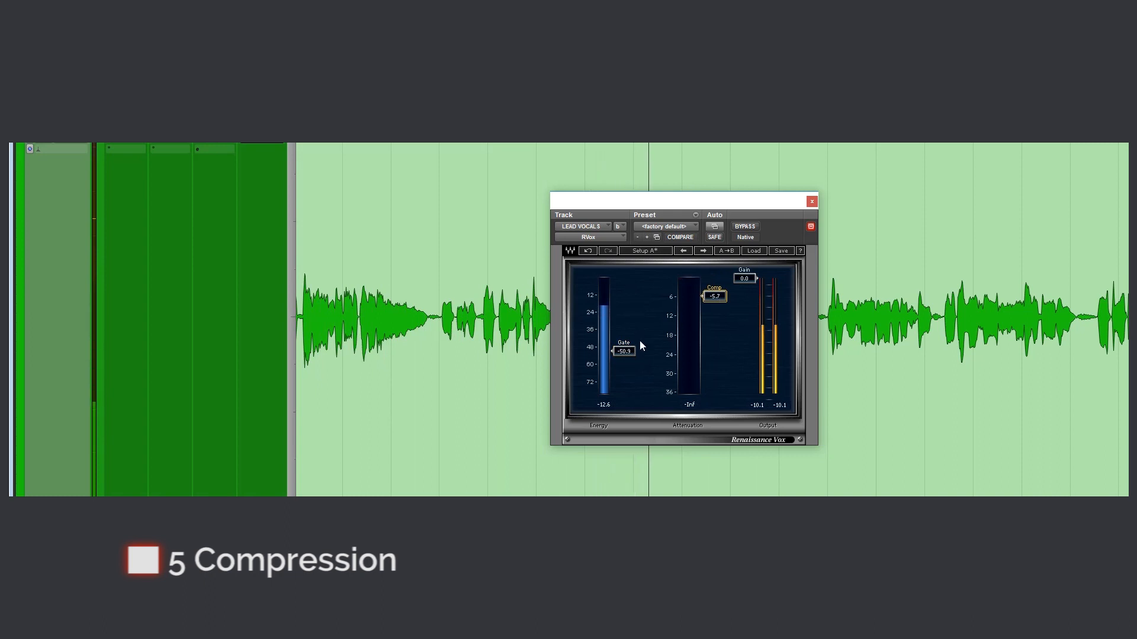
left_click(744, 226)
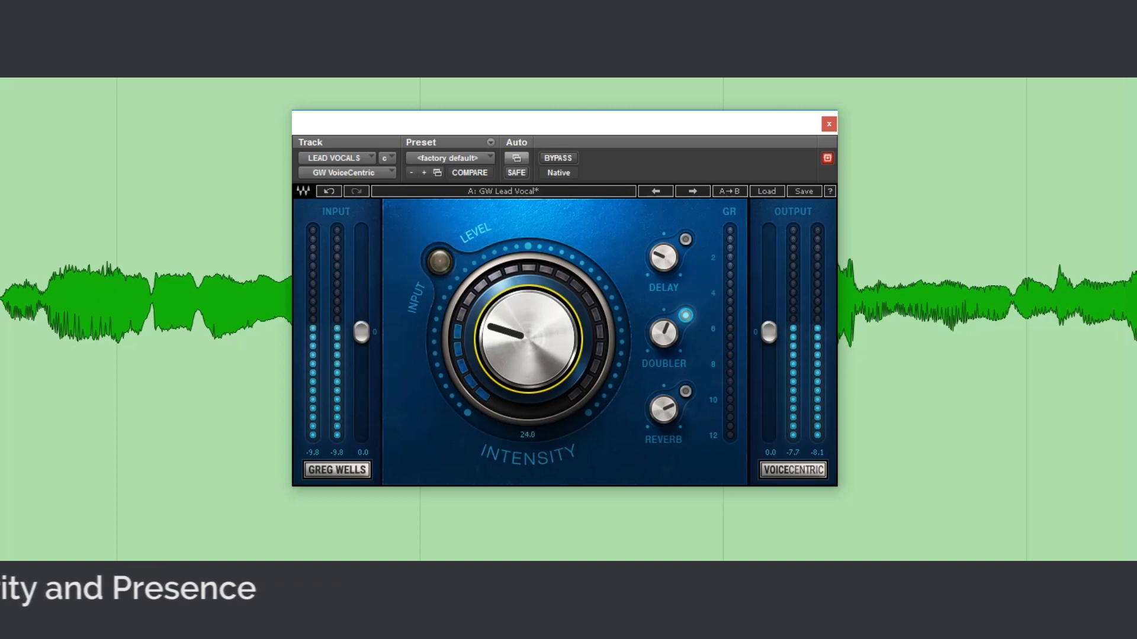
Step: Raise GW VoiceCentric Intensity from 24 to about 48 on the lead vocals
left_click_drag(525, 336, 540, 312)
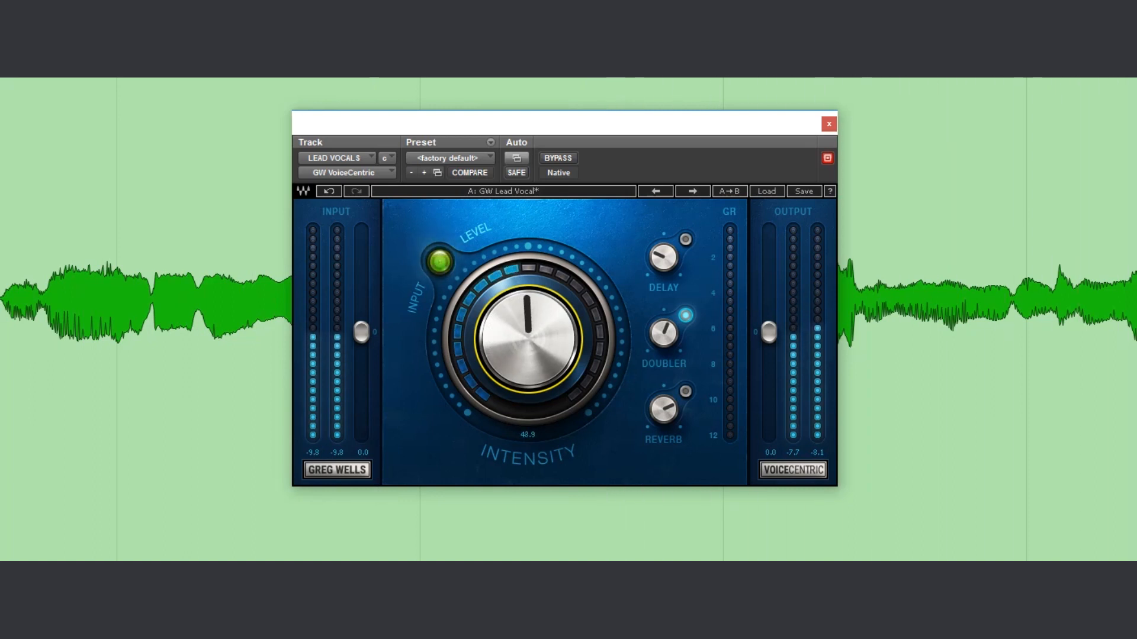
left_click_drag(525, 333, 520, 356)
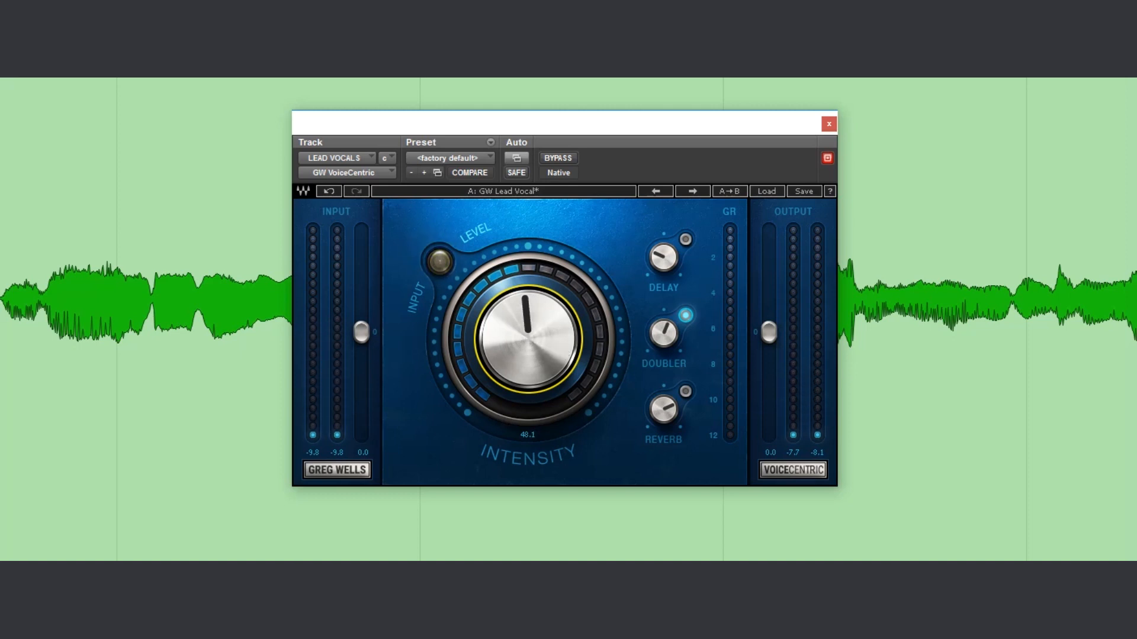
left_click_drag(528, 333, 533, 349)
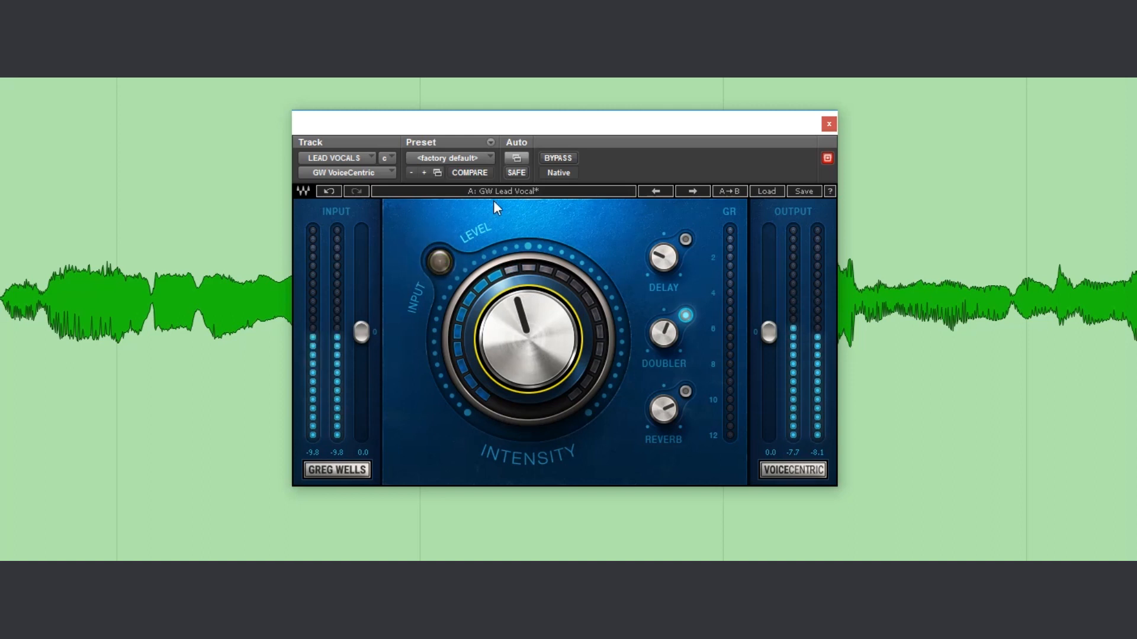
left_click(437, 262)
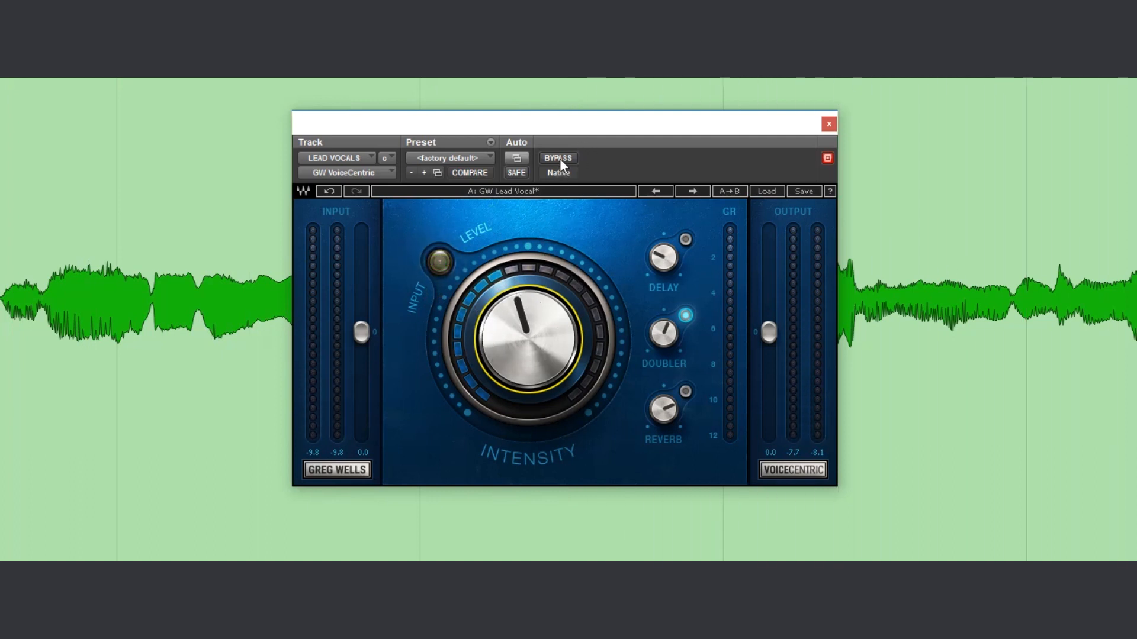
Step: Bypass and re-engage VoiceCentric to compare the processed and dry vocal
left_click(558, 158)
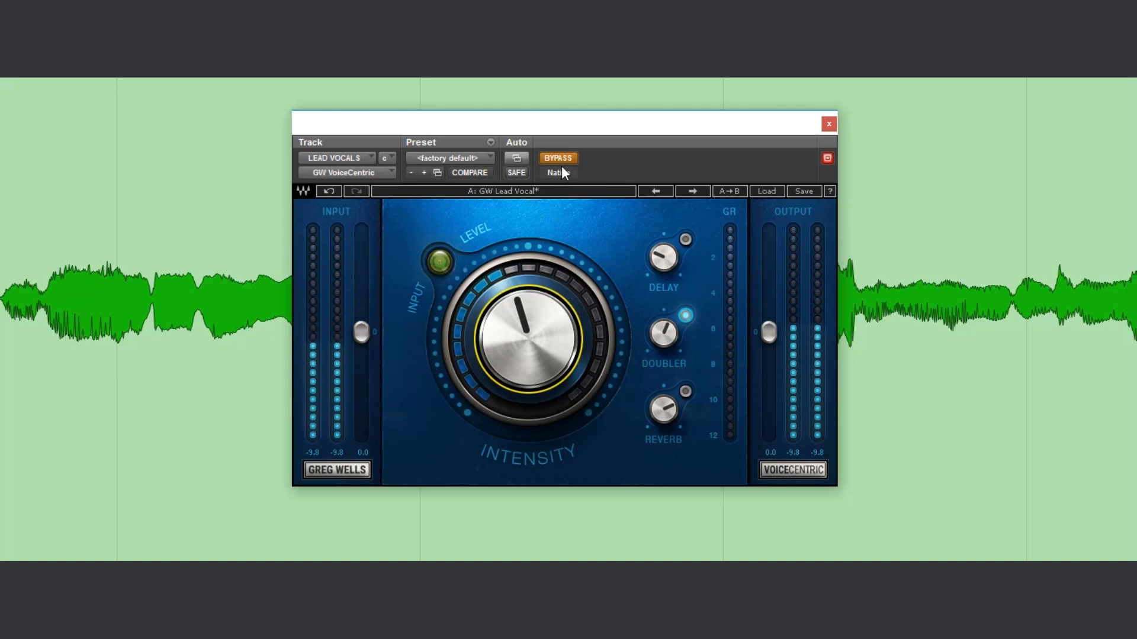
left_click(556, 158)
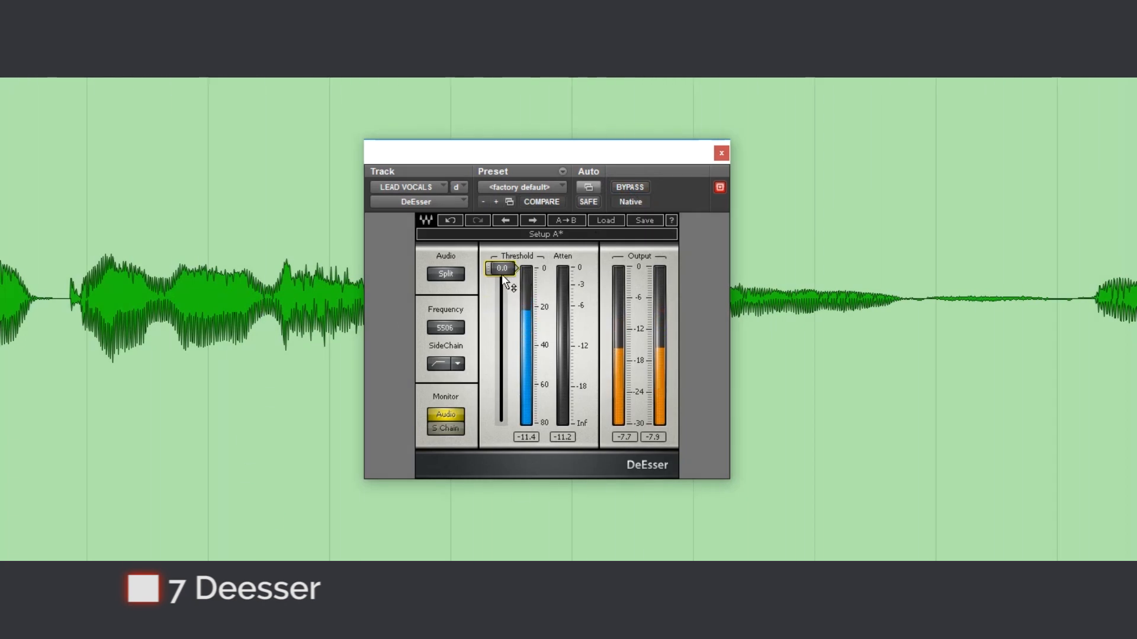
Step: Sweep the DeEsser Threshold down to about -28.9 and settle it at about -23.4 dB
left_click_drag(502, 269, 500, 300)
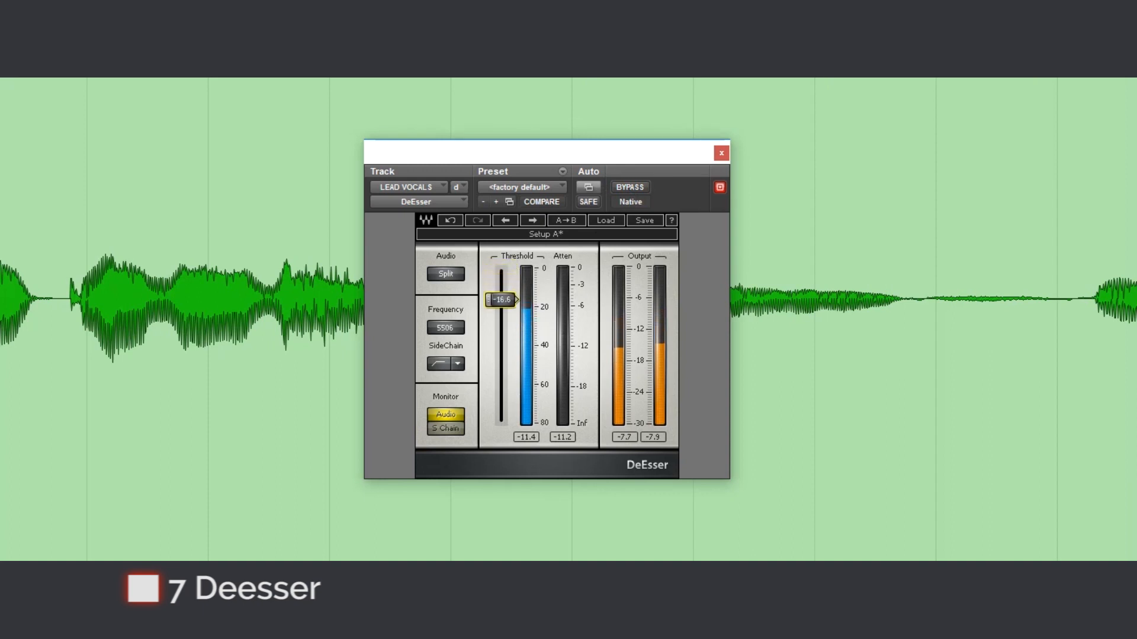
left_click_drag(502, 300, 503, 306)
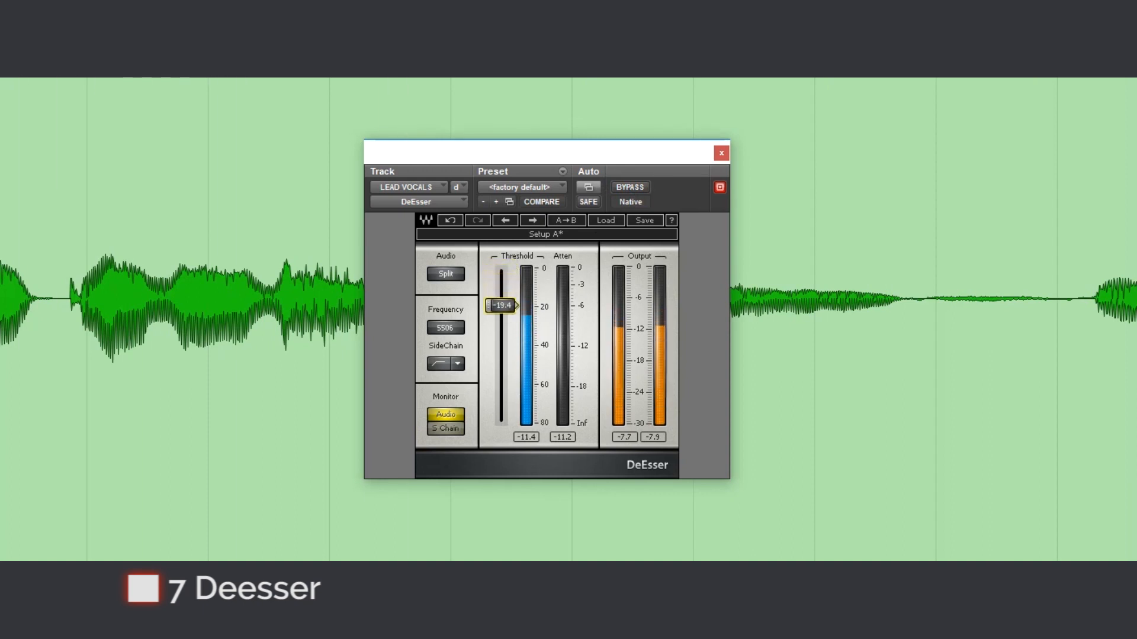
left_click_drag(500, 305, 500, 312)
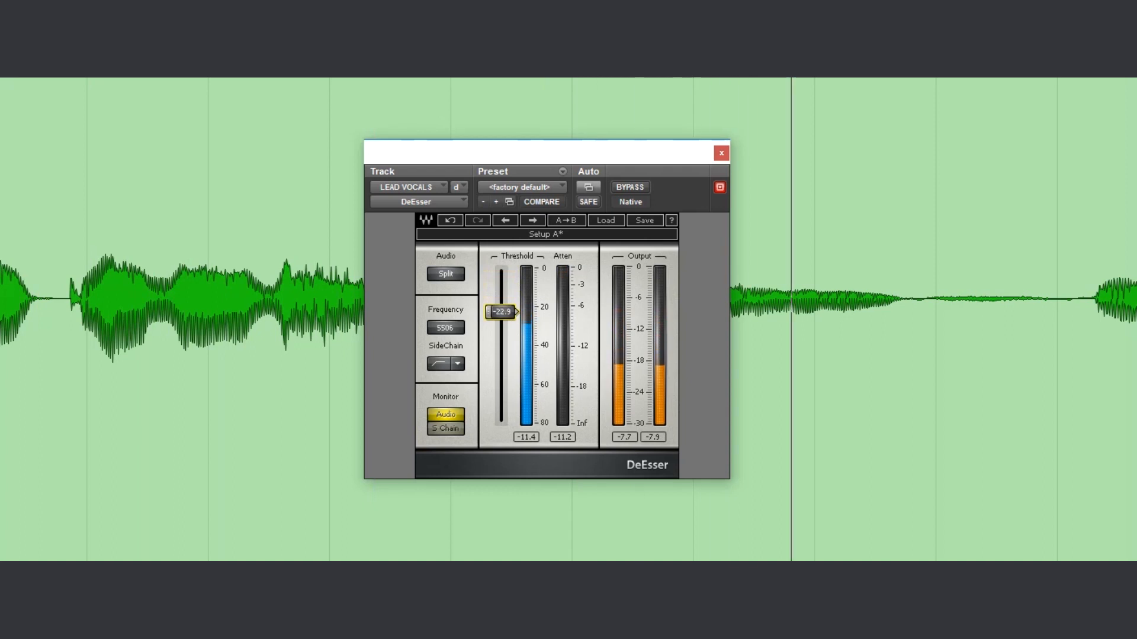
left_click_drag(502, 311, 503, 317)
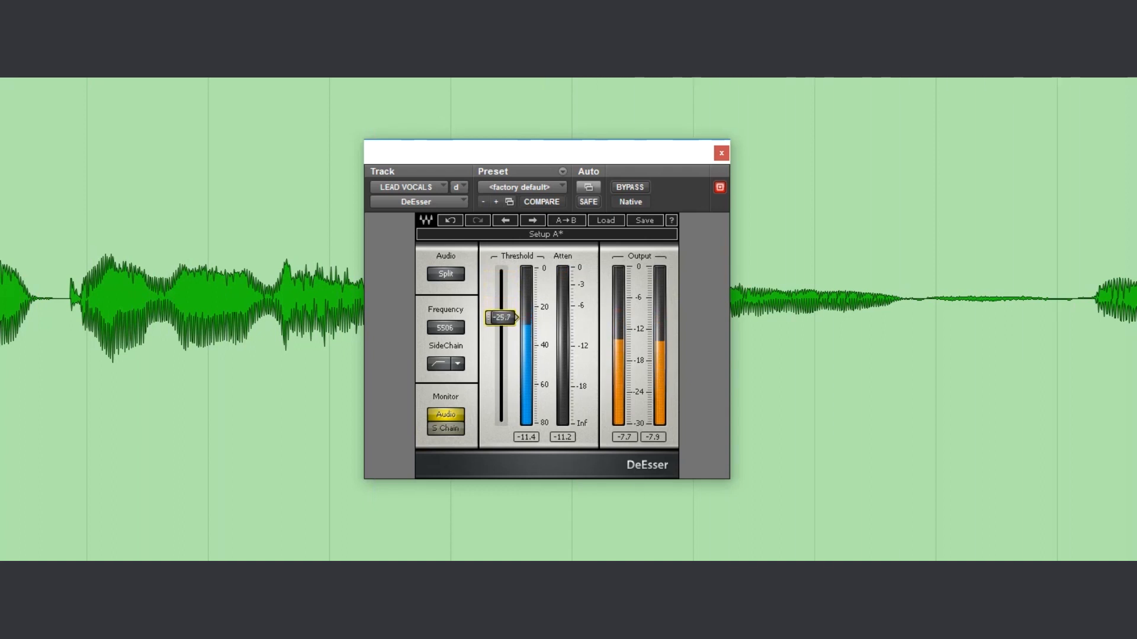
left_click_drag(501, 317, 502, 321)
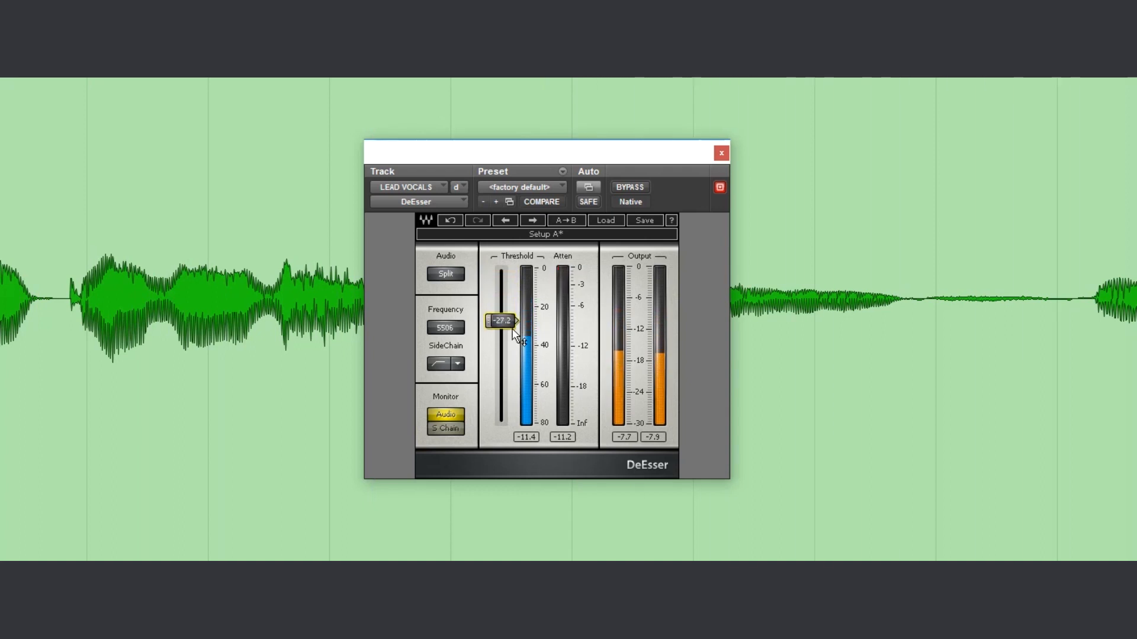
left_click_drag(500, 320, 501, 324)
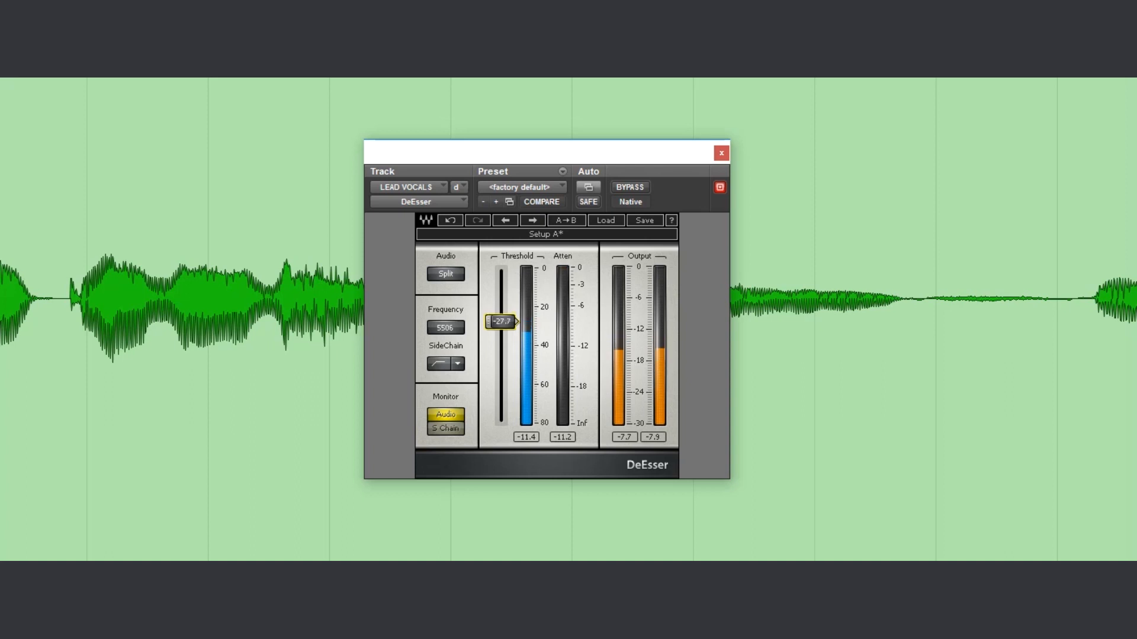
left_click_drag(501, 320, 501, 324)
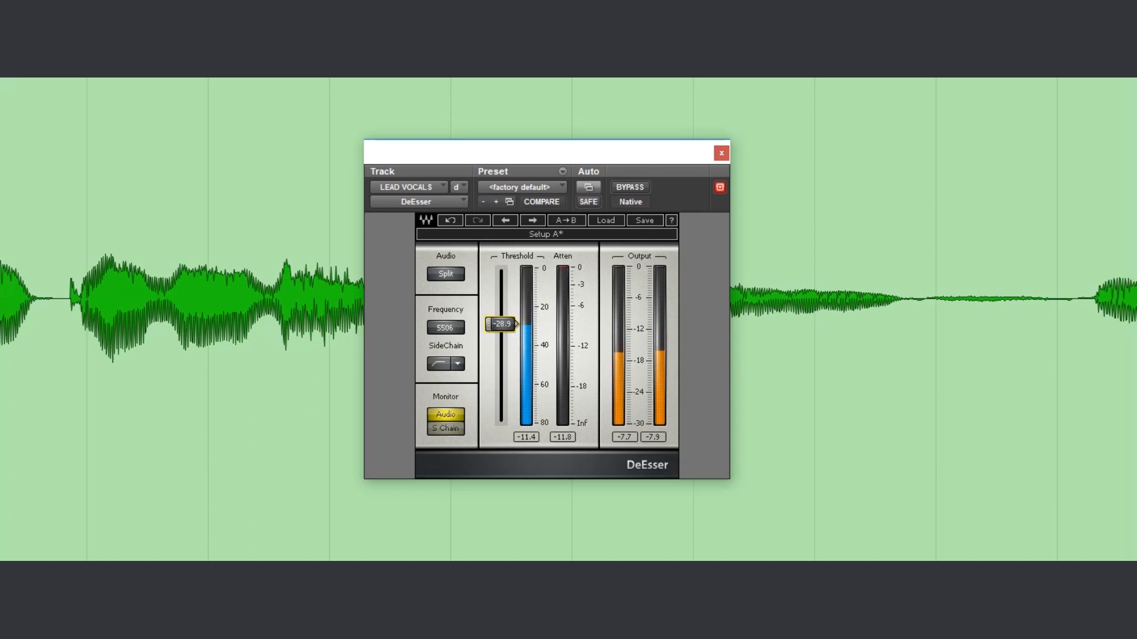
left_click_drag(500, 323, 500, 320)
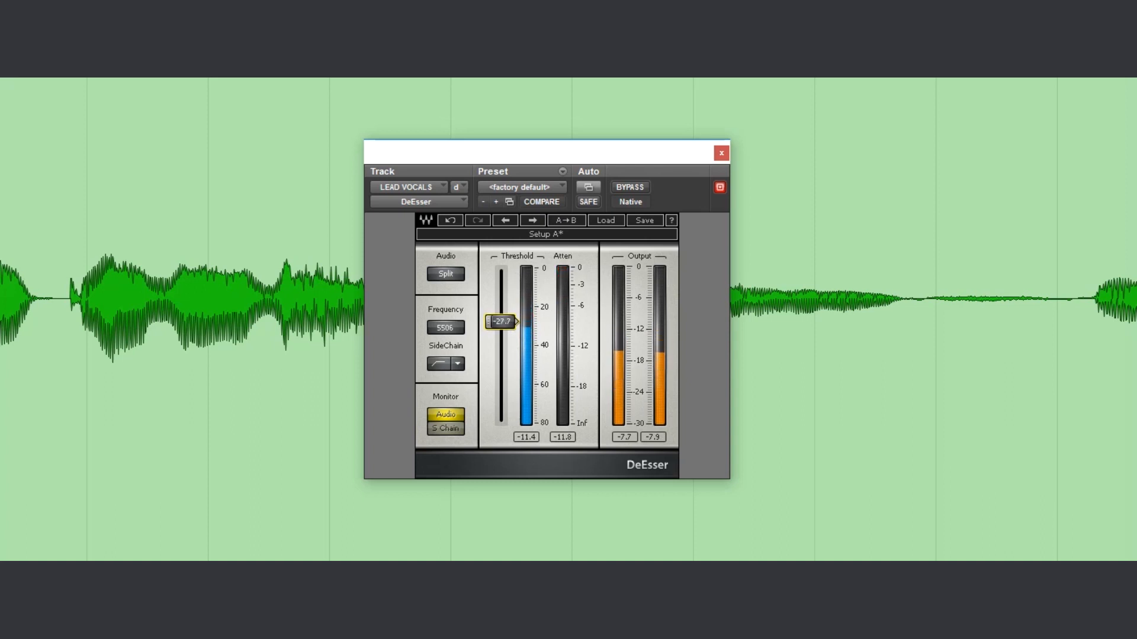
left_click_drag(501, 321, 500, 314)
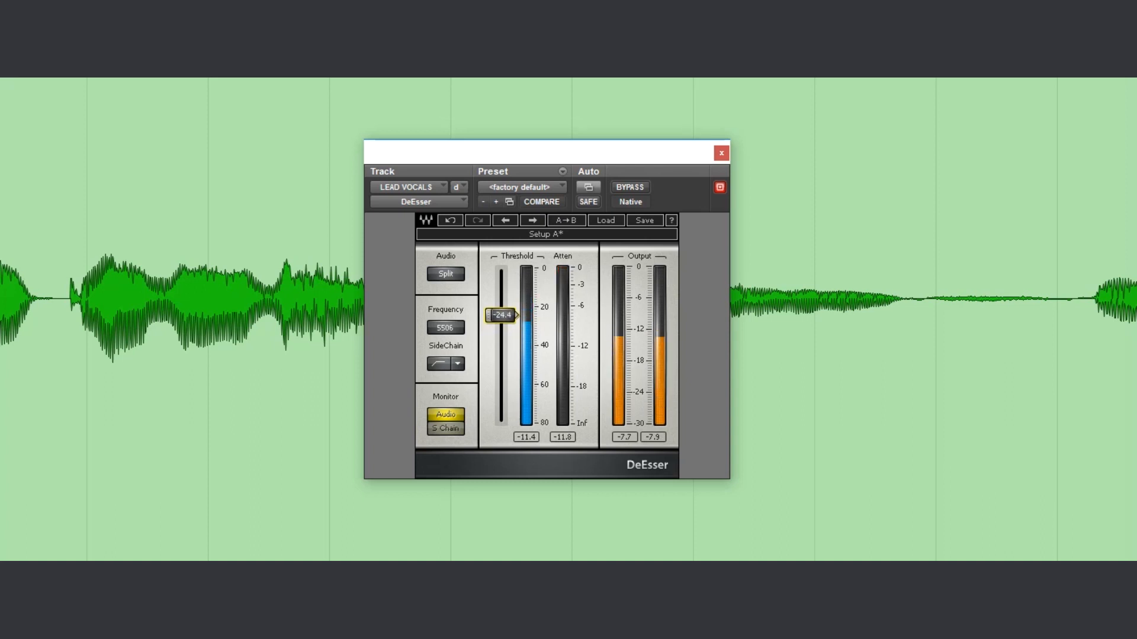
left_click_drag(498, 315, 504, 311)
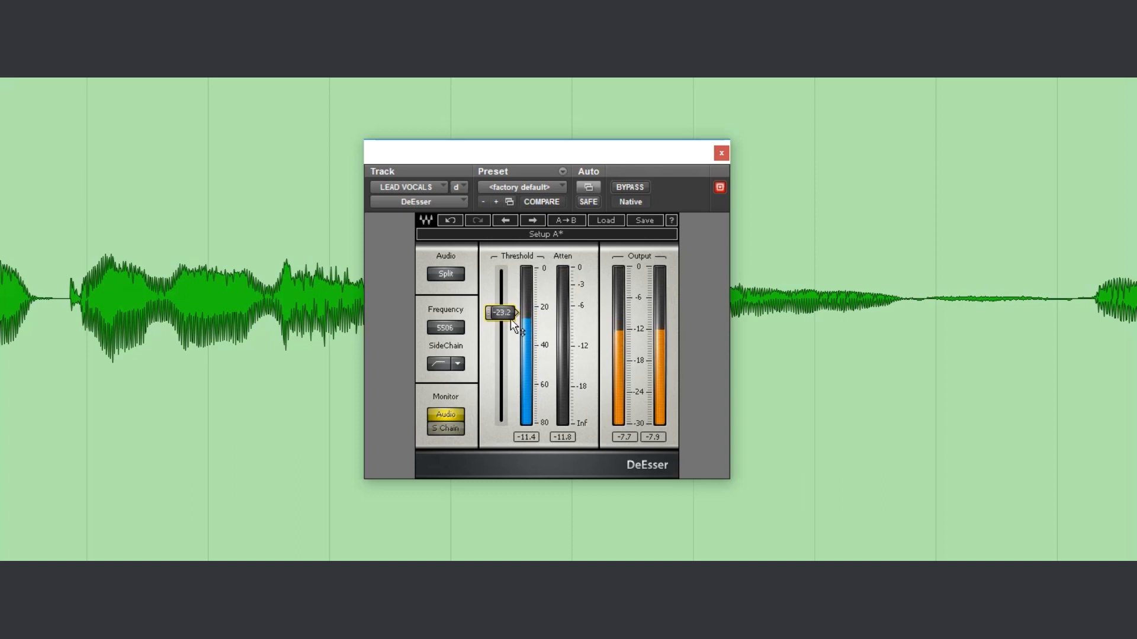
left_click_drag(502, 313, 505, 312)
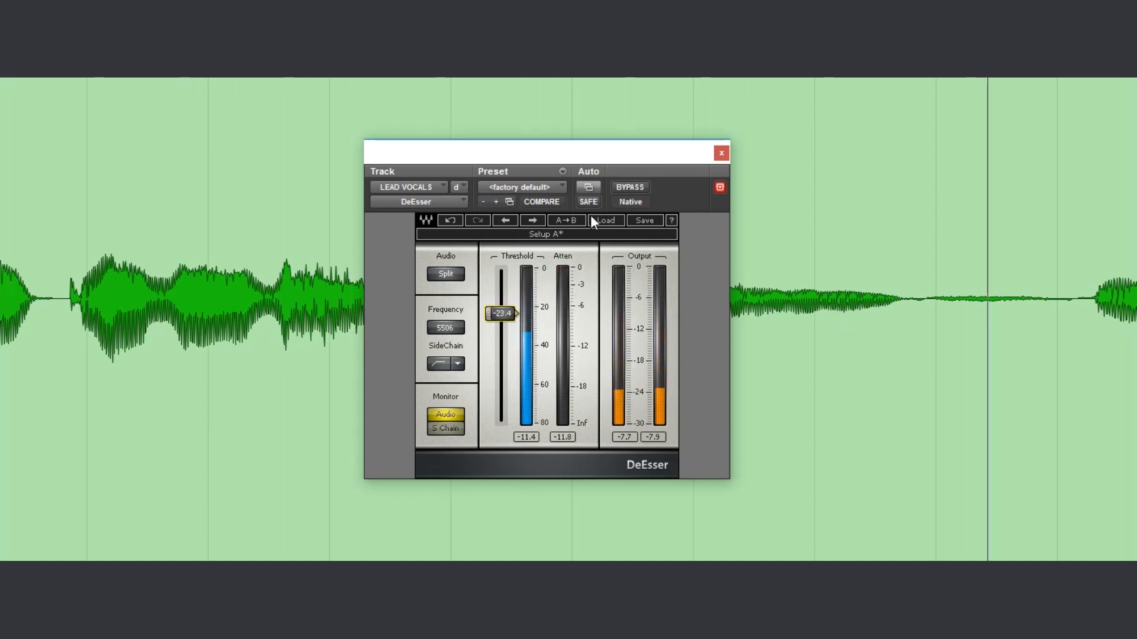
left_click(629, 187)
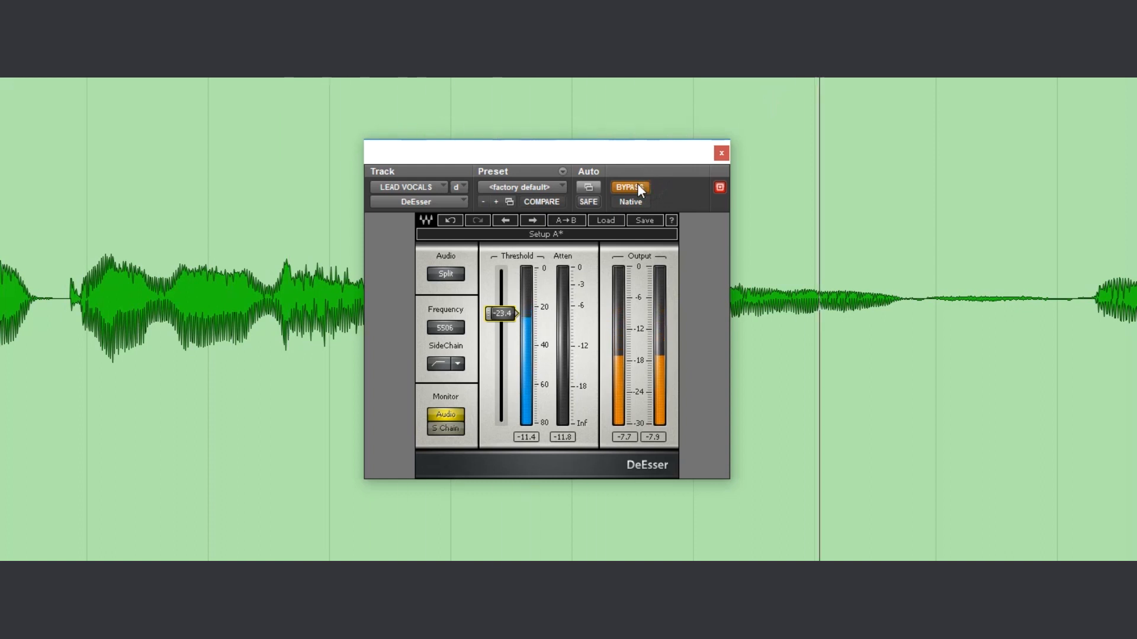
left_click(630, 188)
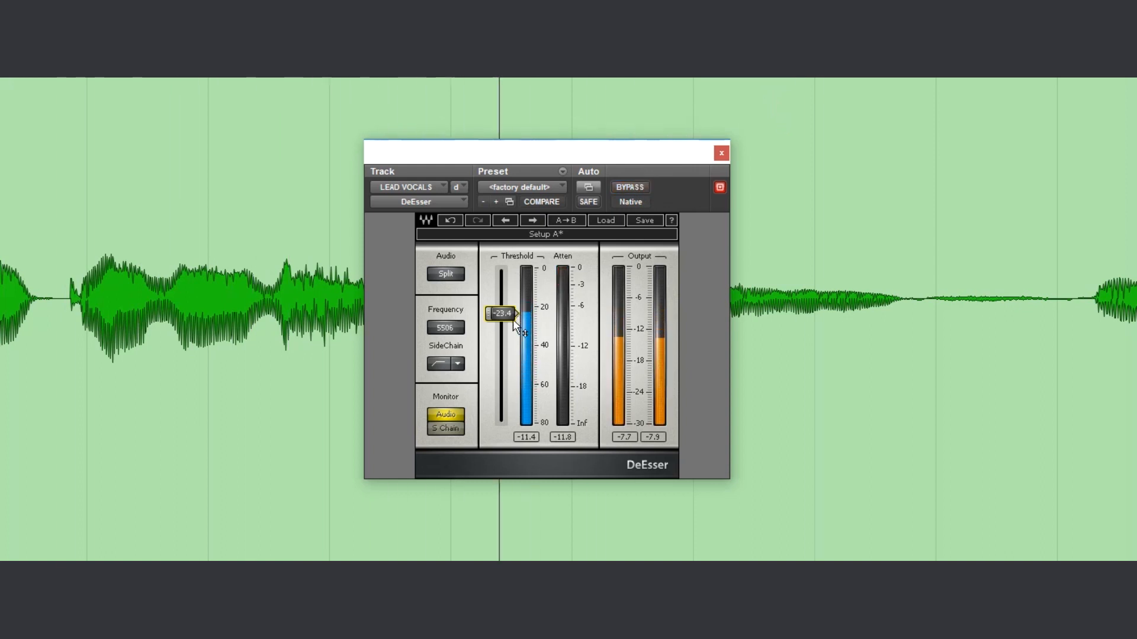
left_click_drag(501, 313, 500, 316)
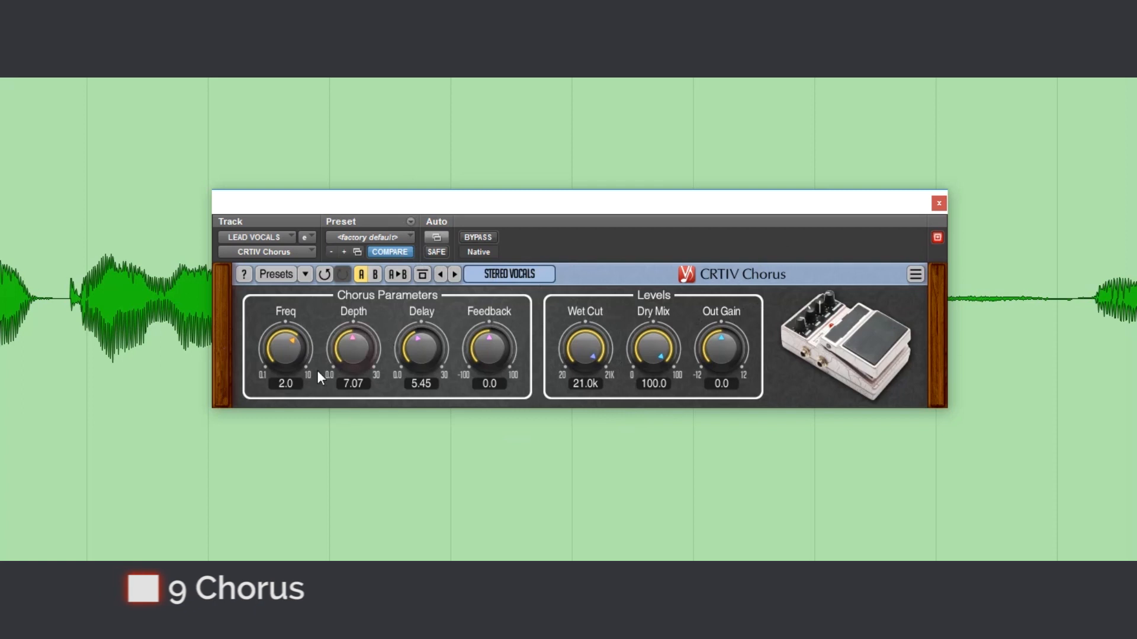
mouse_move(593, 386)
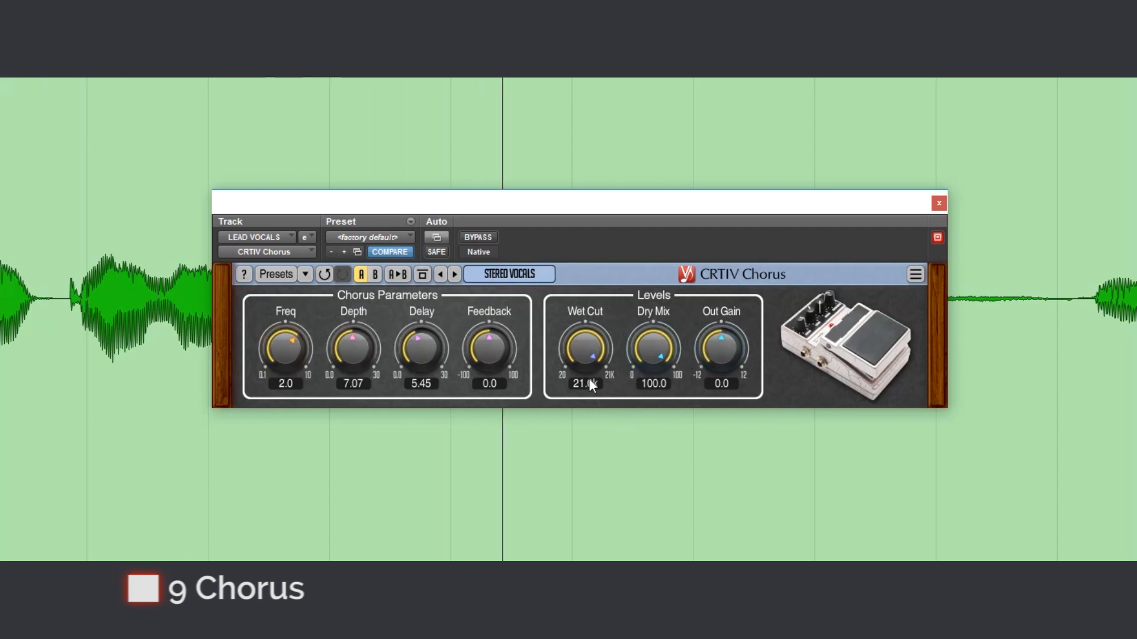
Step: Sweep the CRTIV Chorus Dry Mix down from 100 through values around 63 to 83
left_click_drag(652, 348, 652, 369)
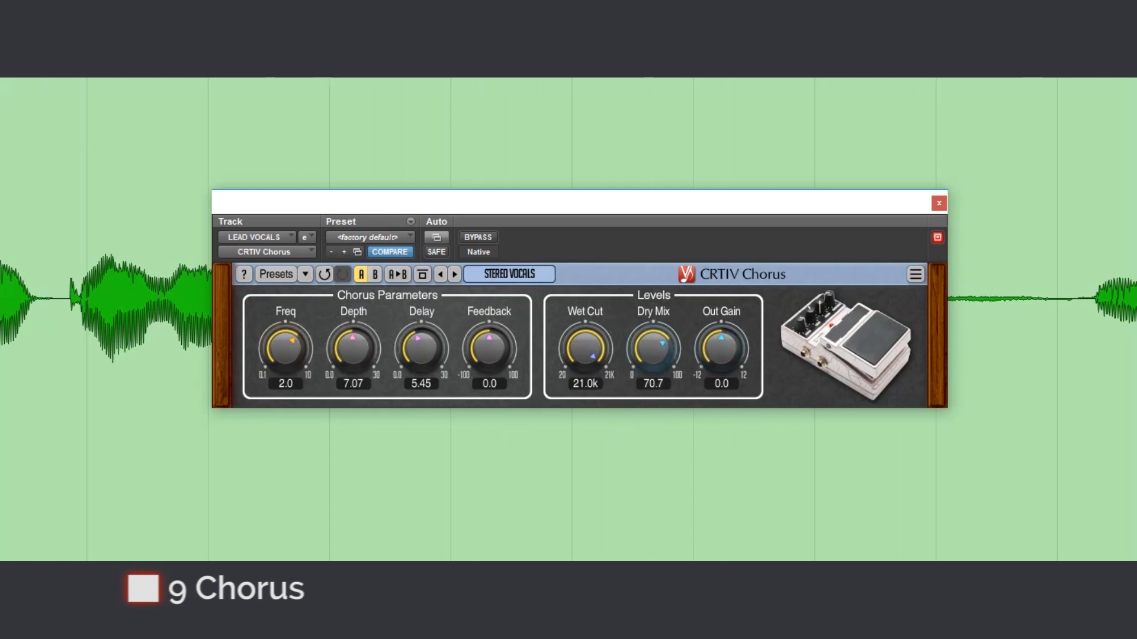
left_click_drag(651, 344, 651, 362)
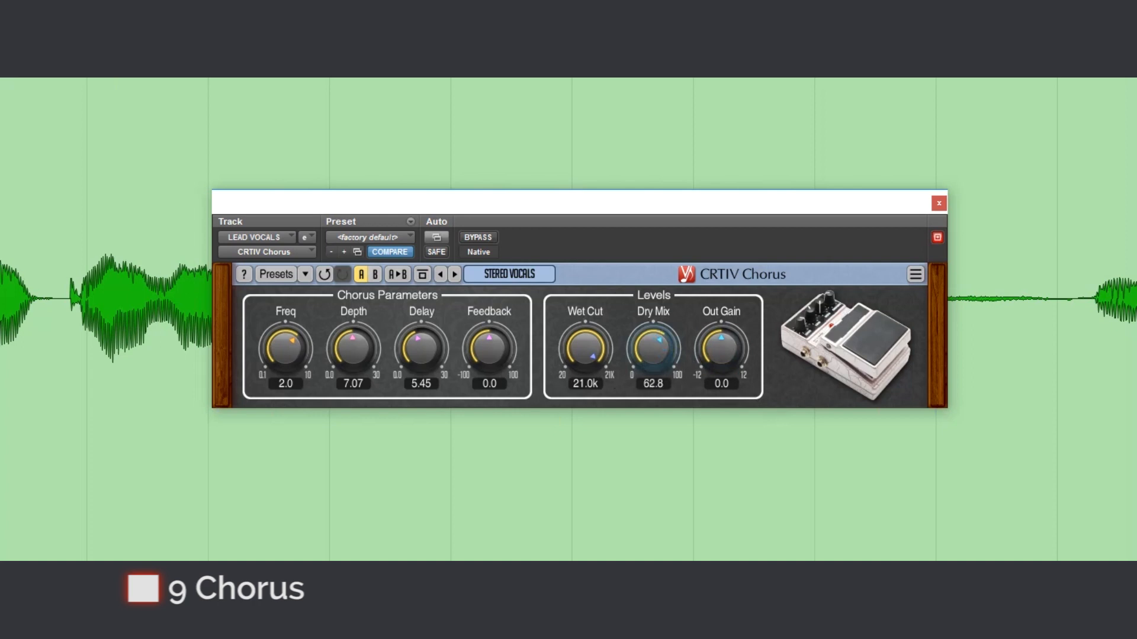
left_click_drag(652, 352, 652, 341)
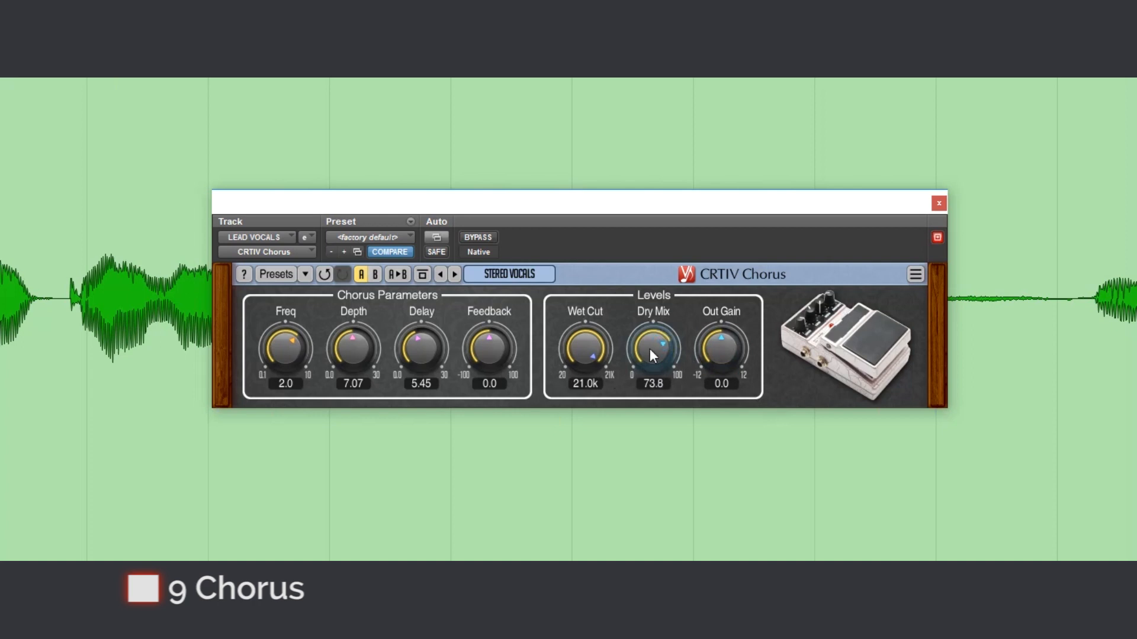
left_click_drag(651, 348, 651, 341)
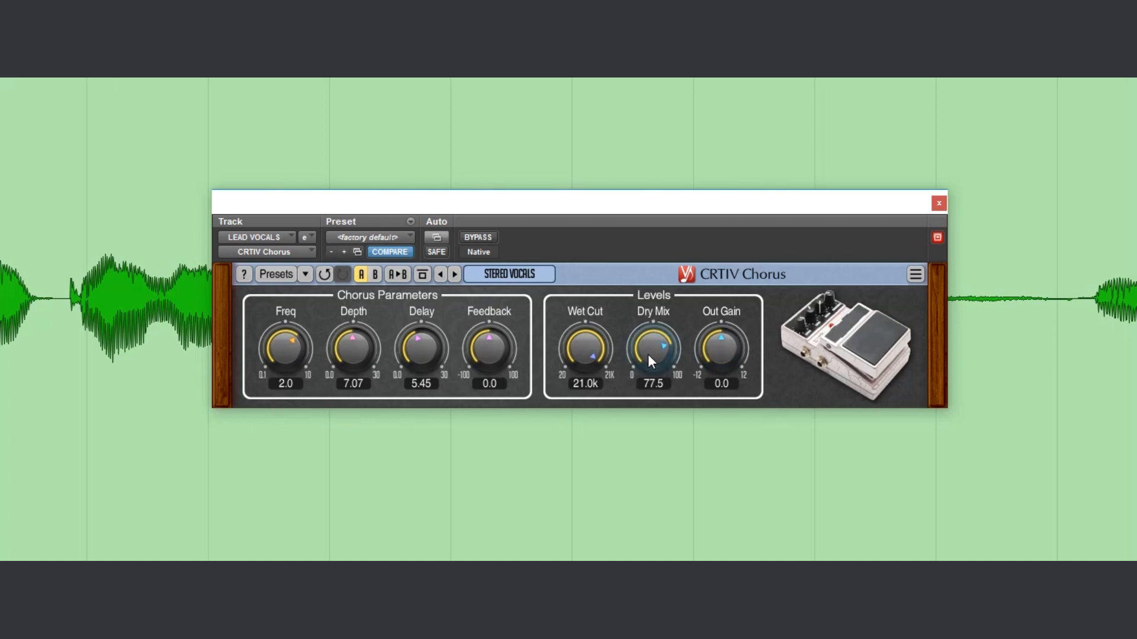
left_click_drag(651, 352, 652, 346)
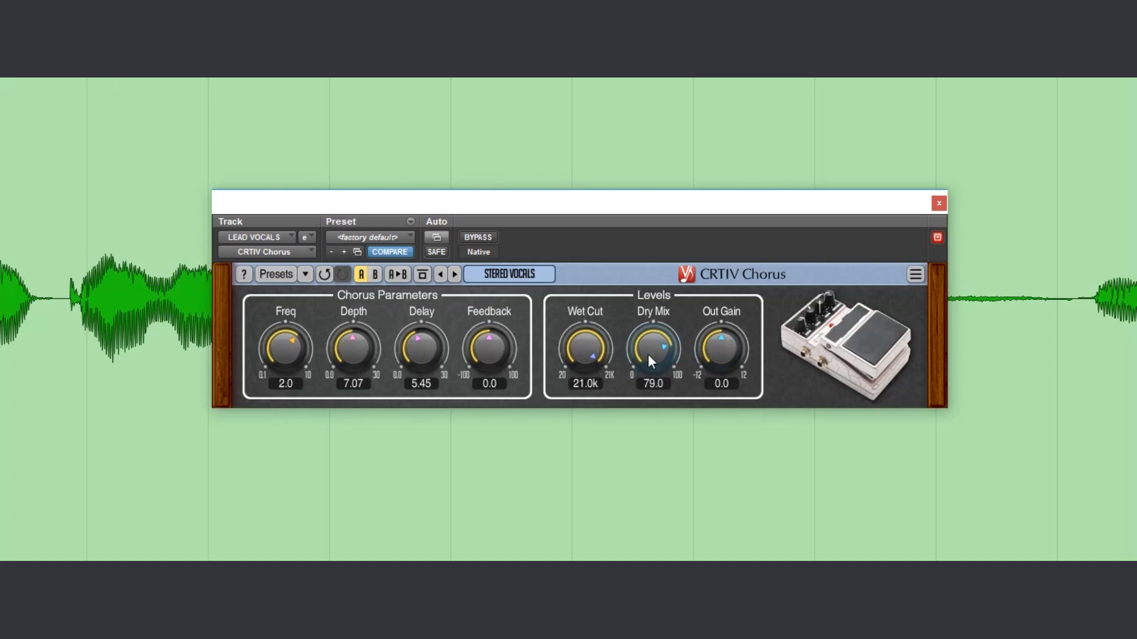
left_click_drag(651, 348, 657, 333)
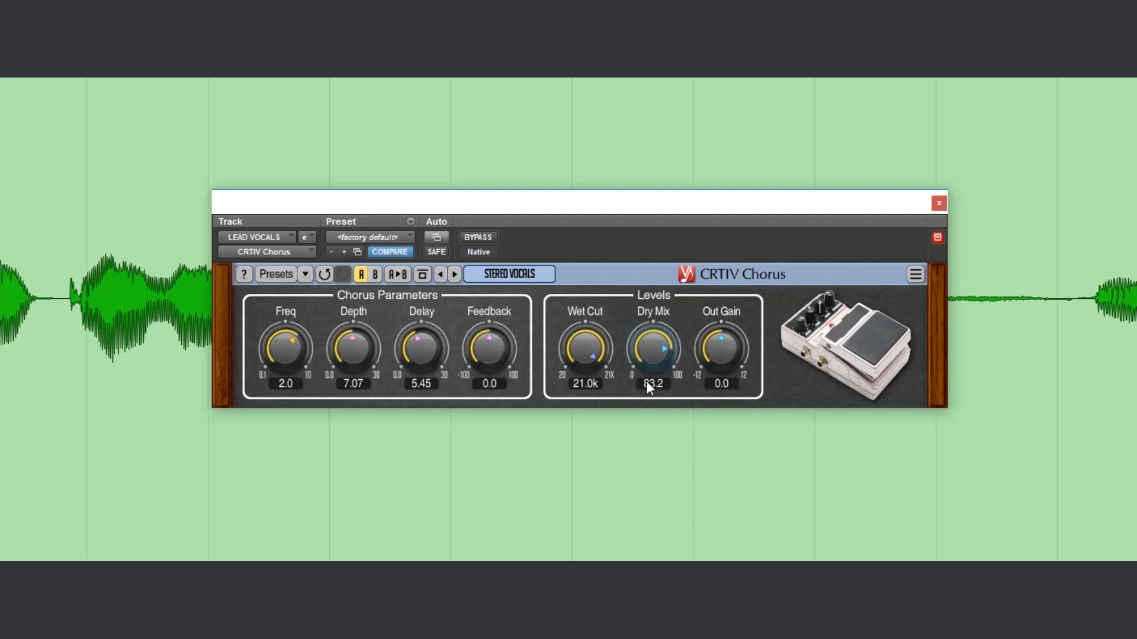
Step: Audition lower Dry Mix values near 46 and 70, settling at about 76.8
left_click_drag(652, 348, 652, 370)
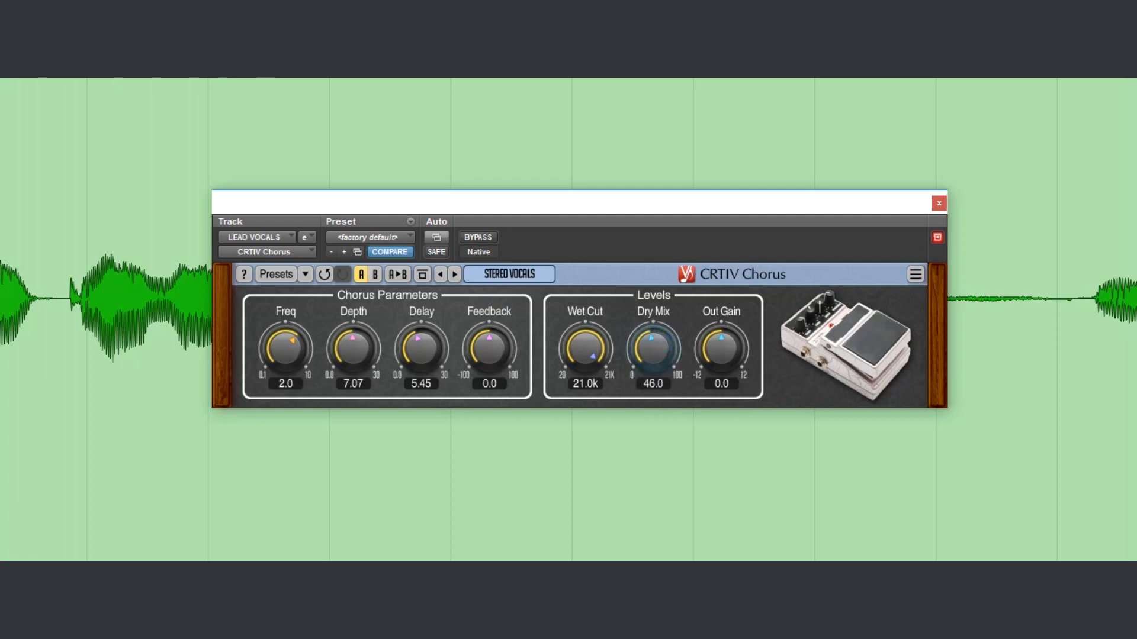
left_click_drag(651, 348, 659, 333)
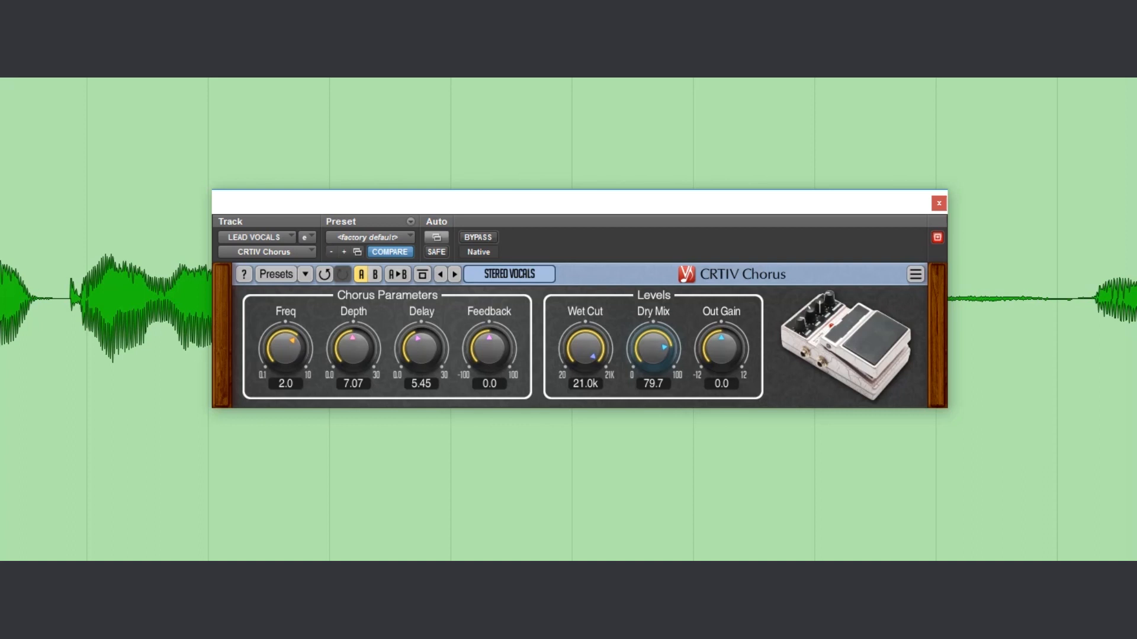
left_click_drag(652, 344, 652, 359)
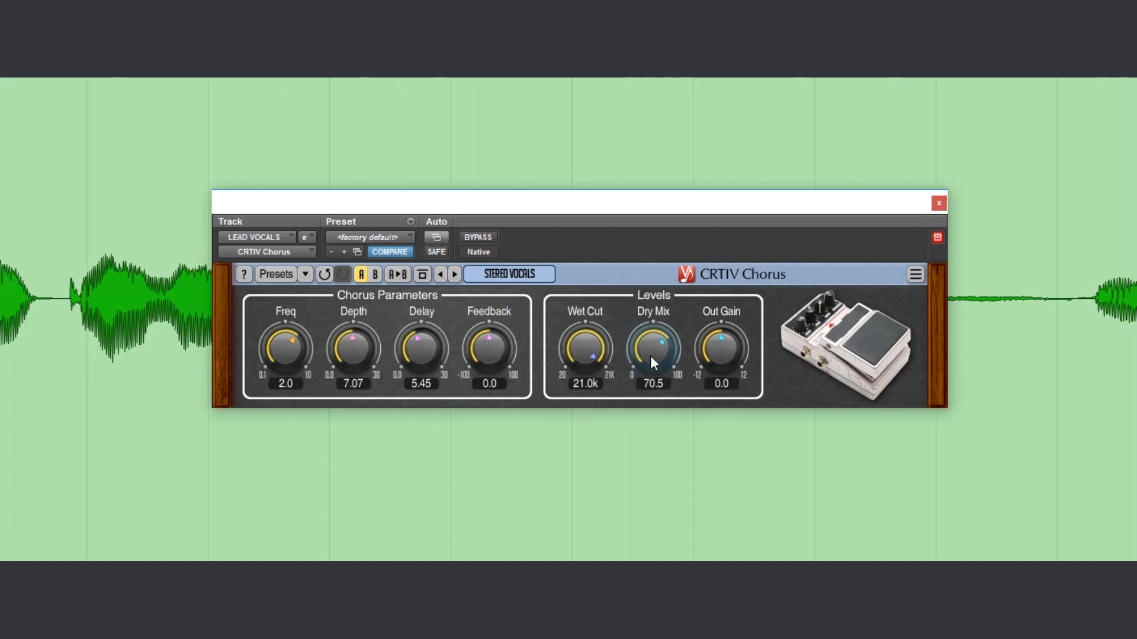
left_click_drag(652, 352, 651, 345)
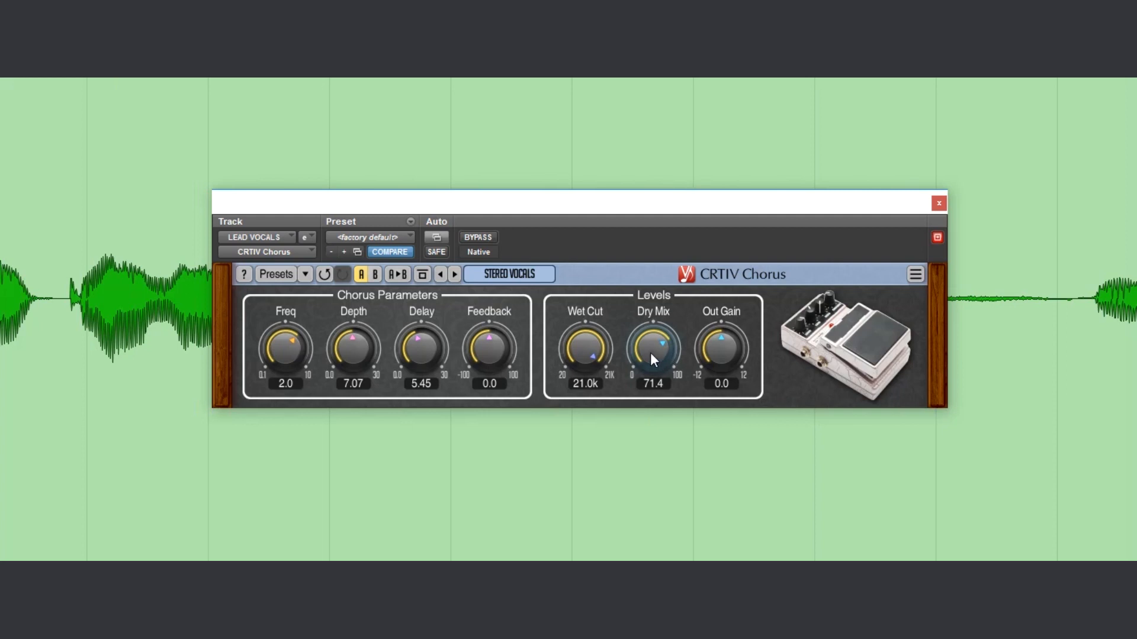
left_click_drag(651, 352, 675, 356)
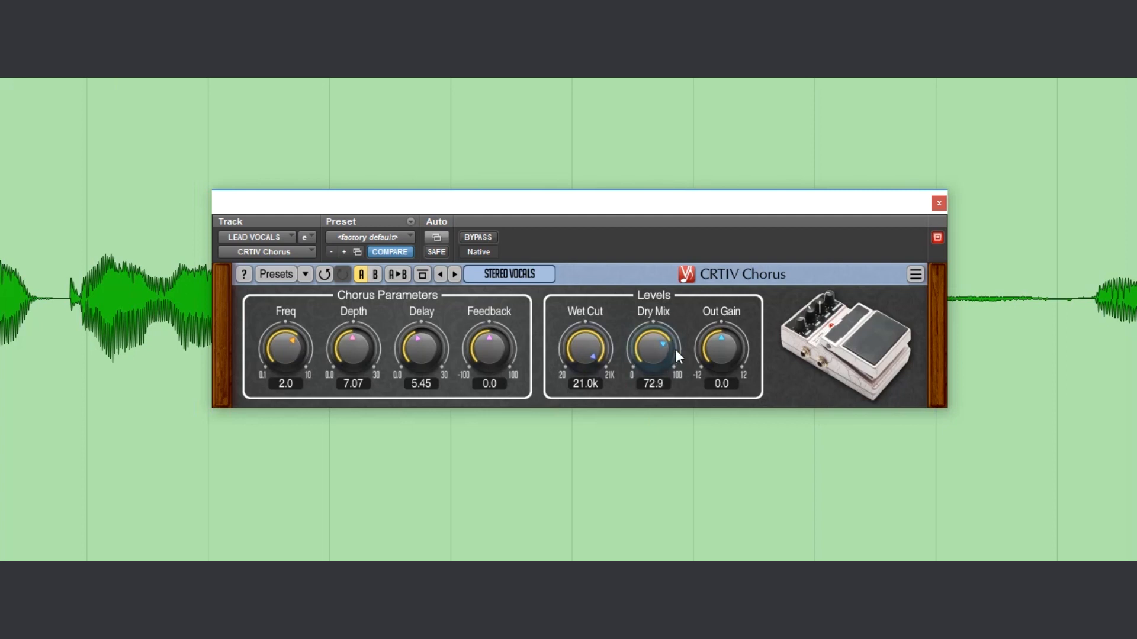
left_click_drag(652, 351, 652, 333)
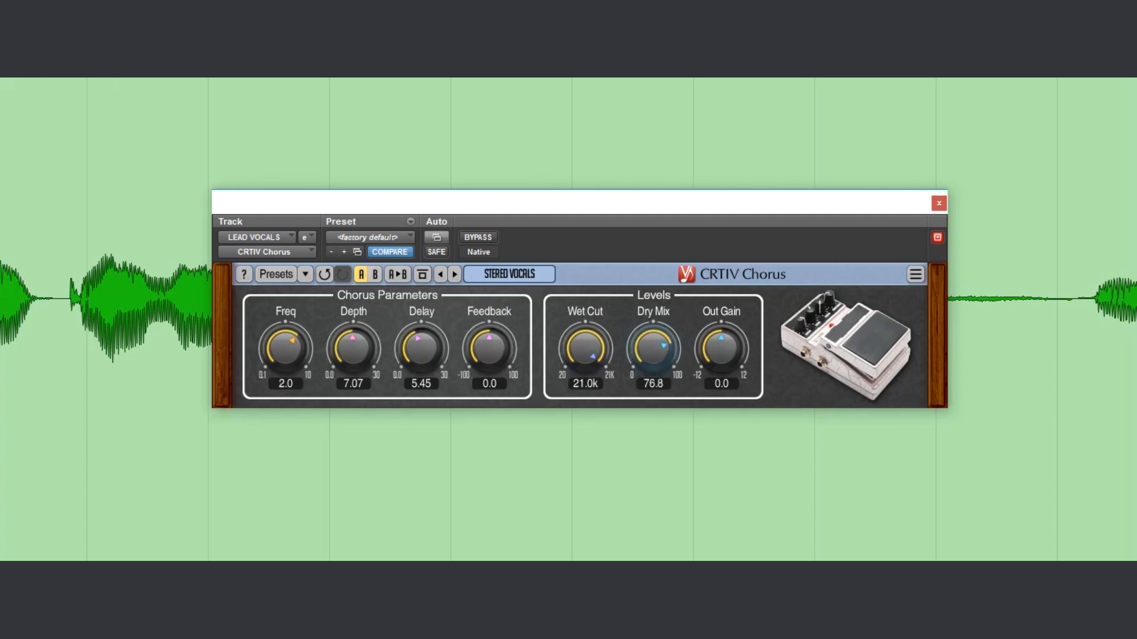